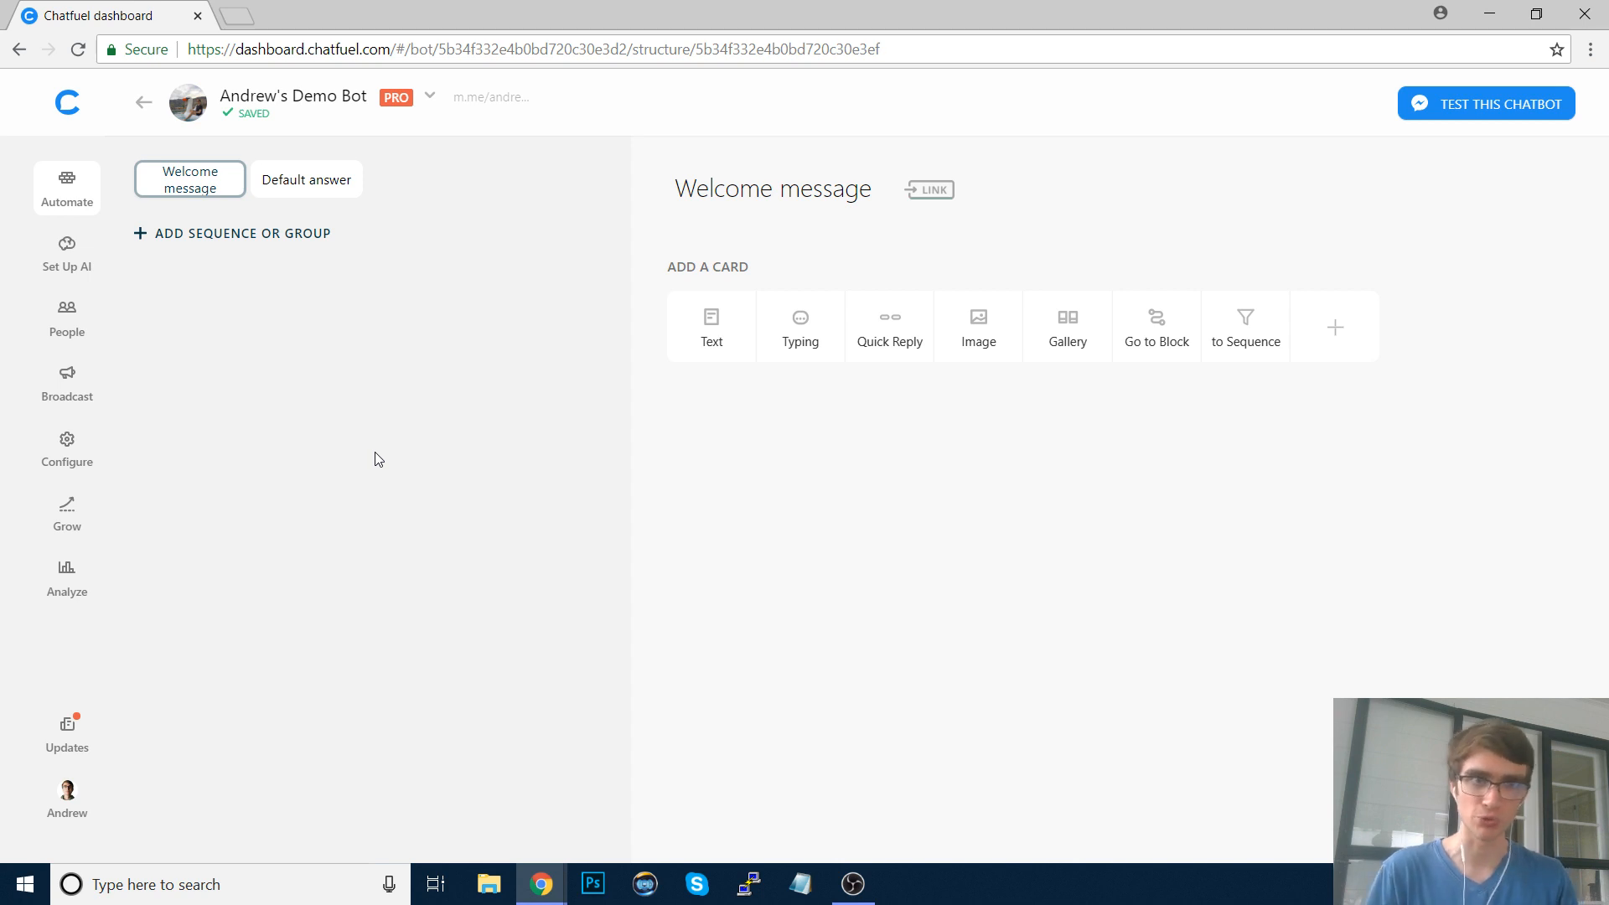
mouse_move(367, 444)
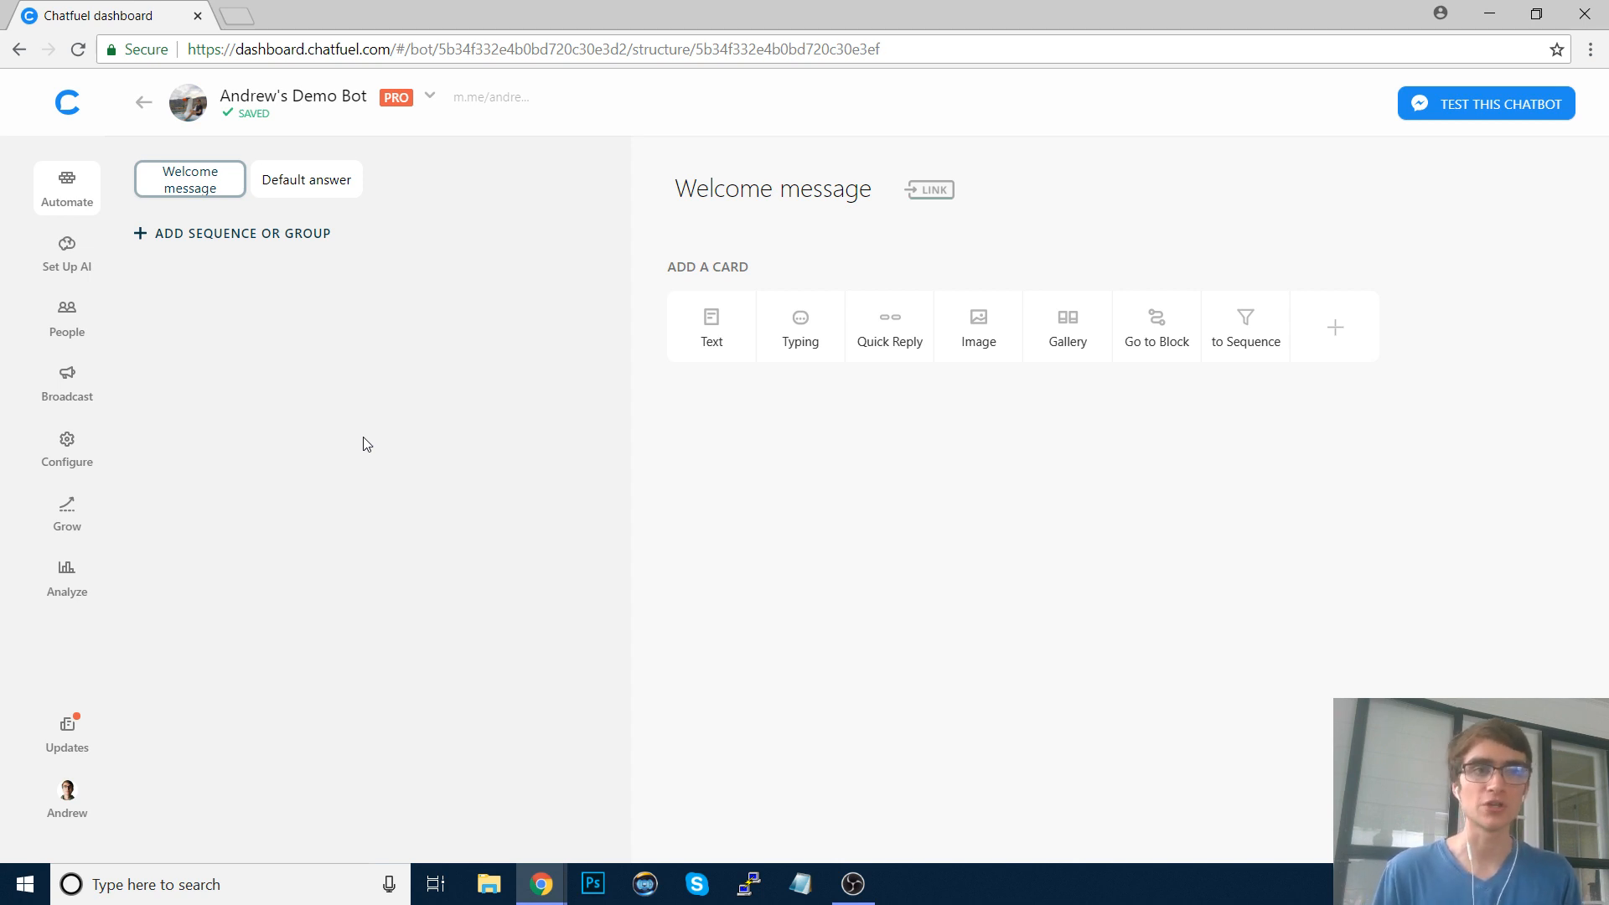
mouse_move(263, 224)
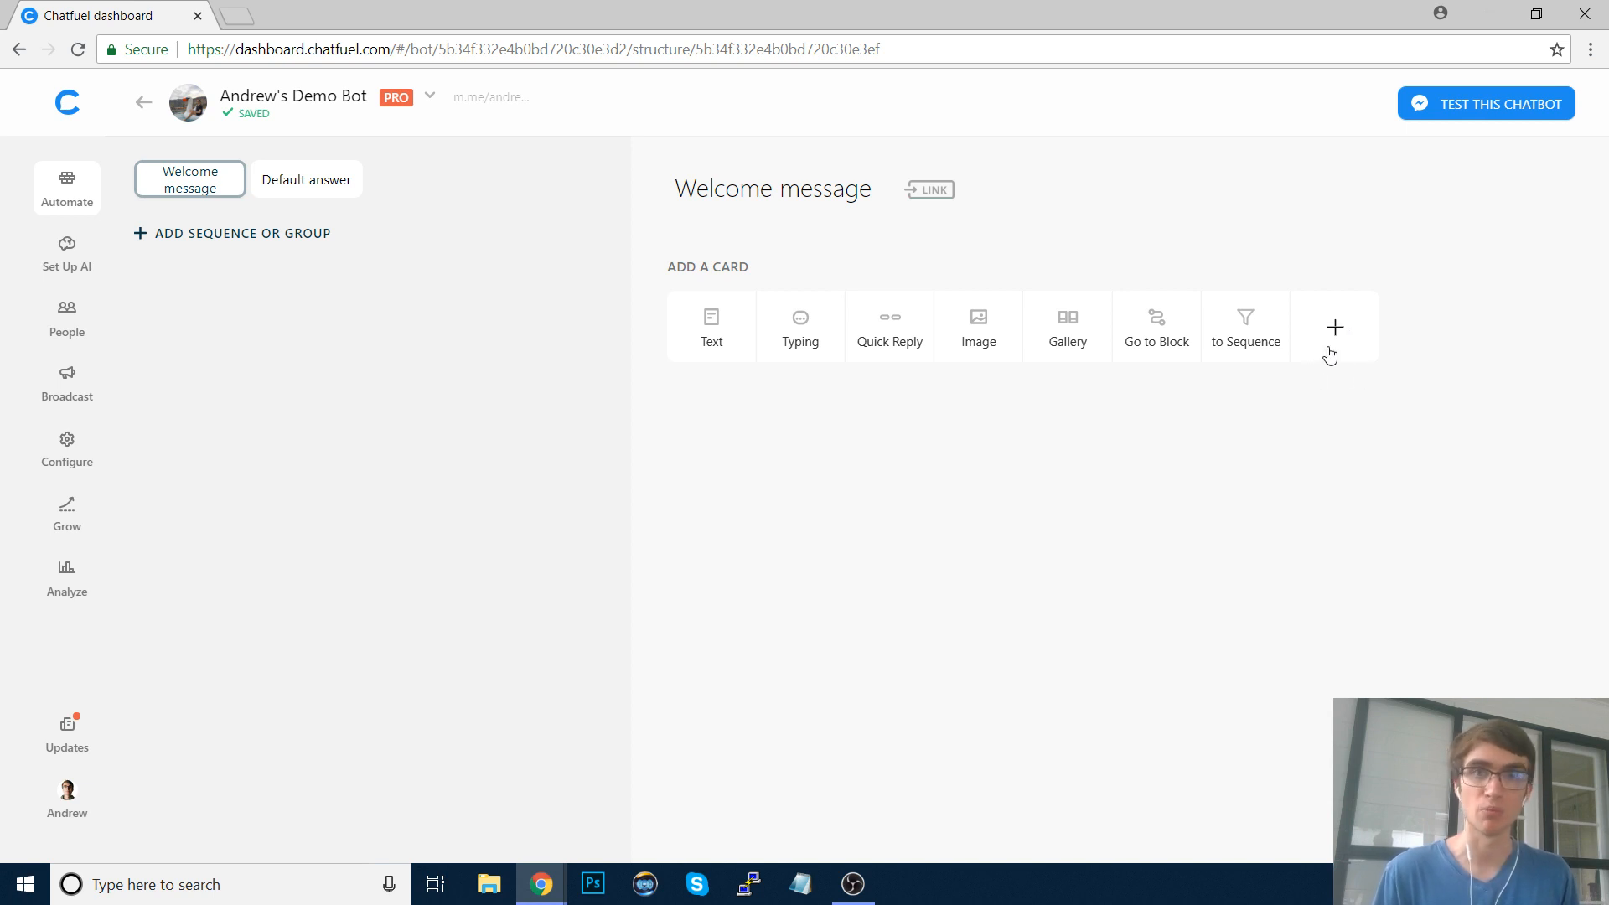
Add a User Email plugin from Chatfuel Plugins to the Welcome message block, saving to {{email}}
left_click(1336, 327)
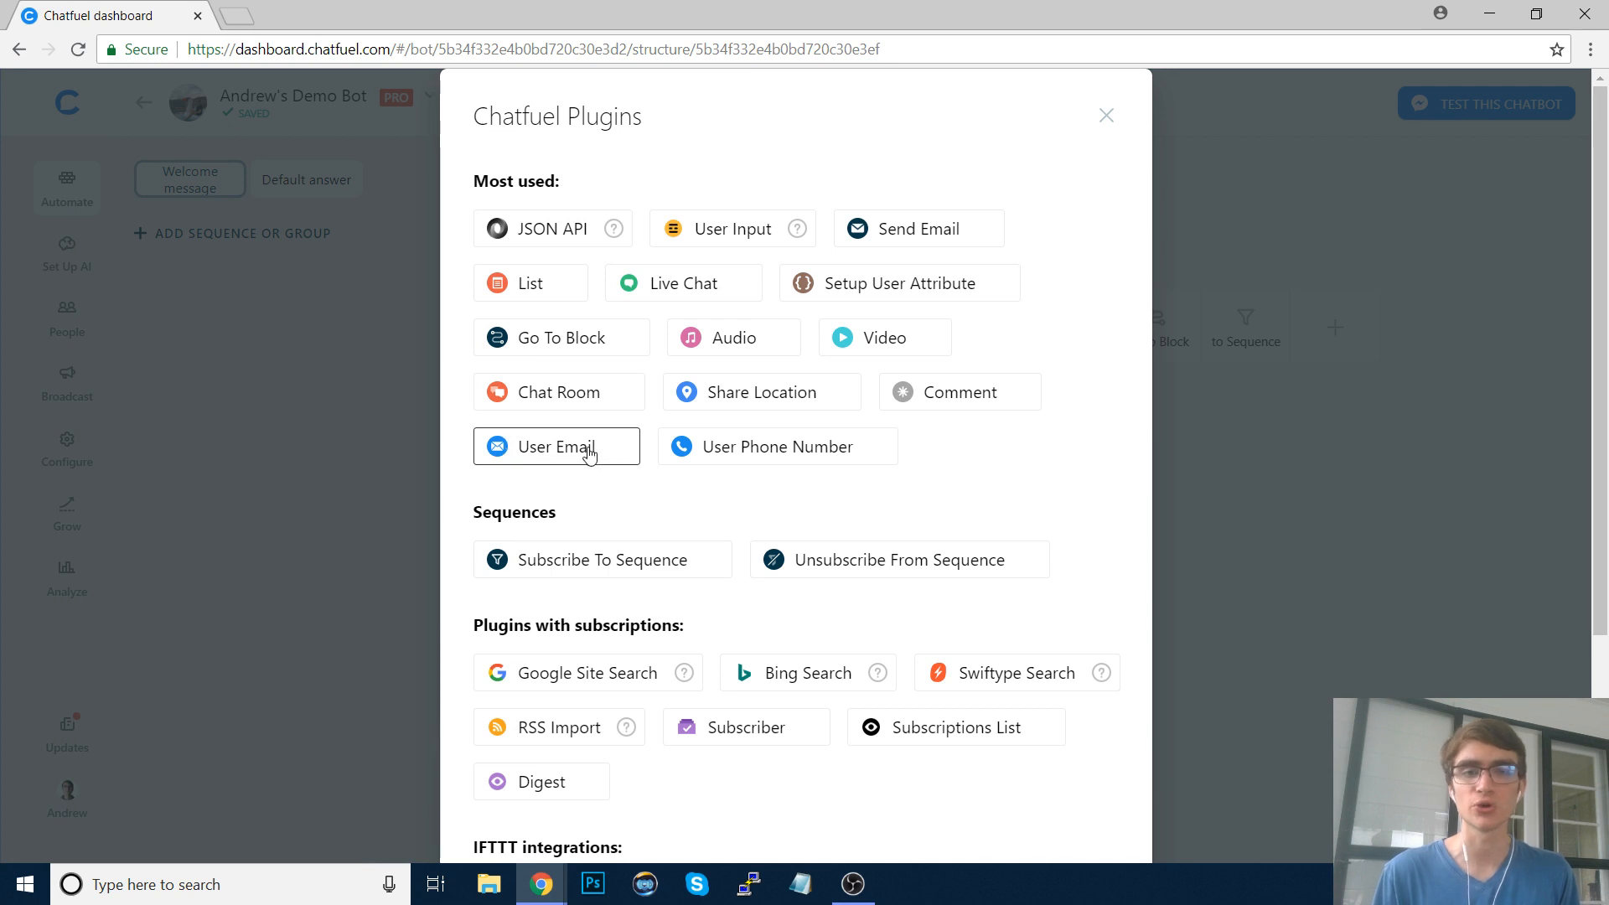
left_click(557, 446)
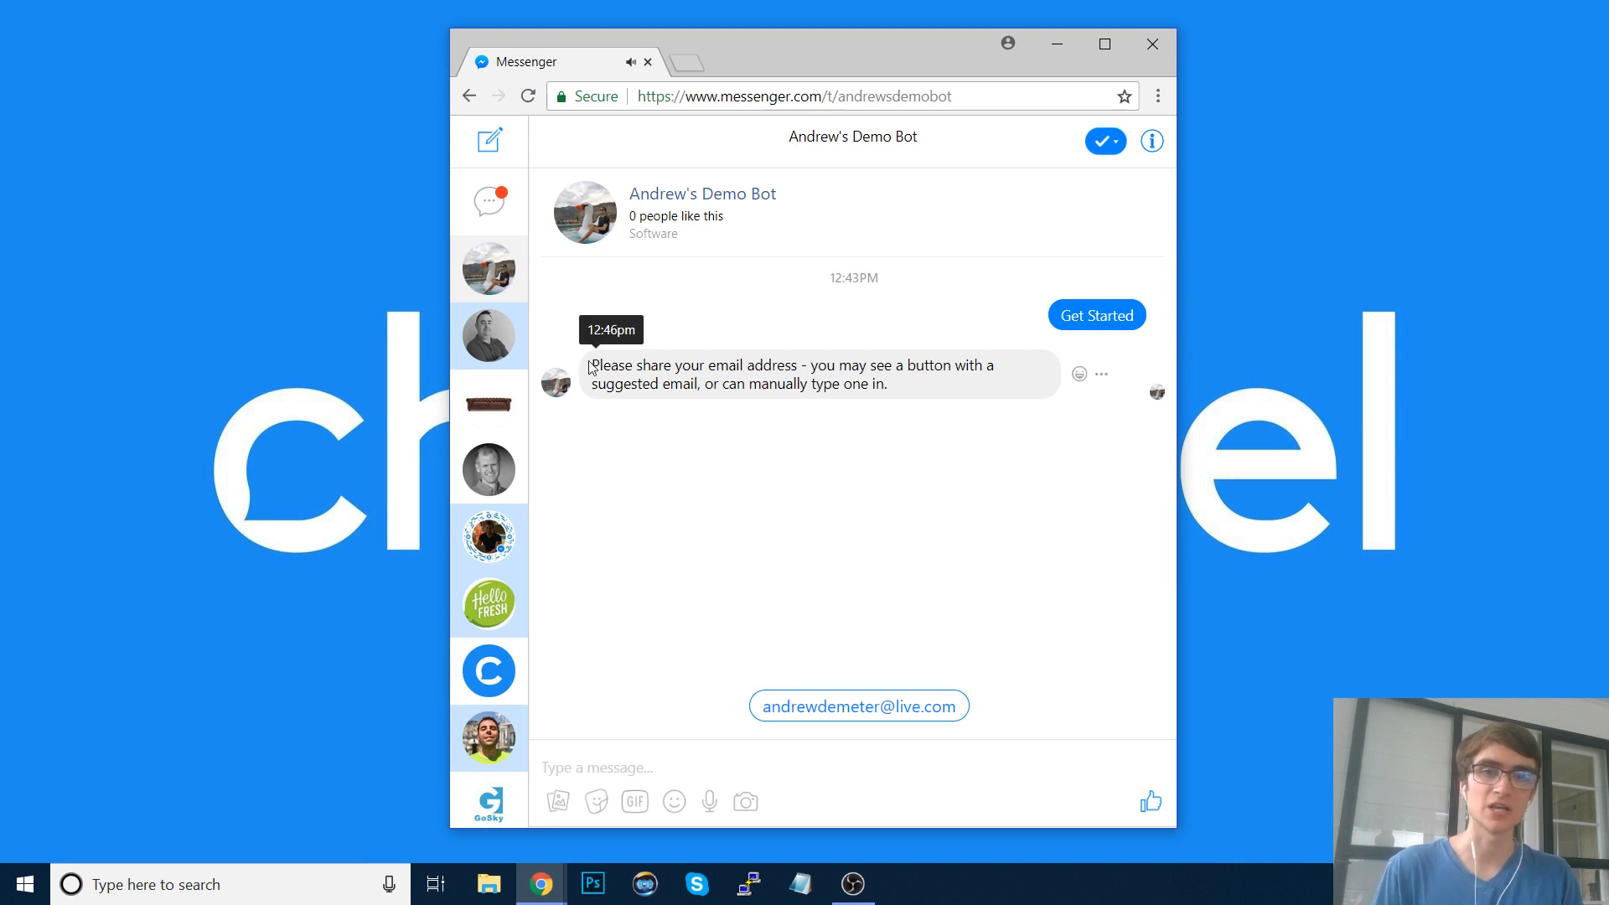
mouse_move(833, 478)
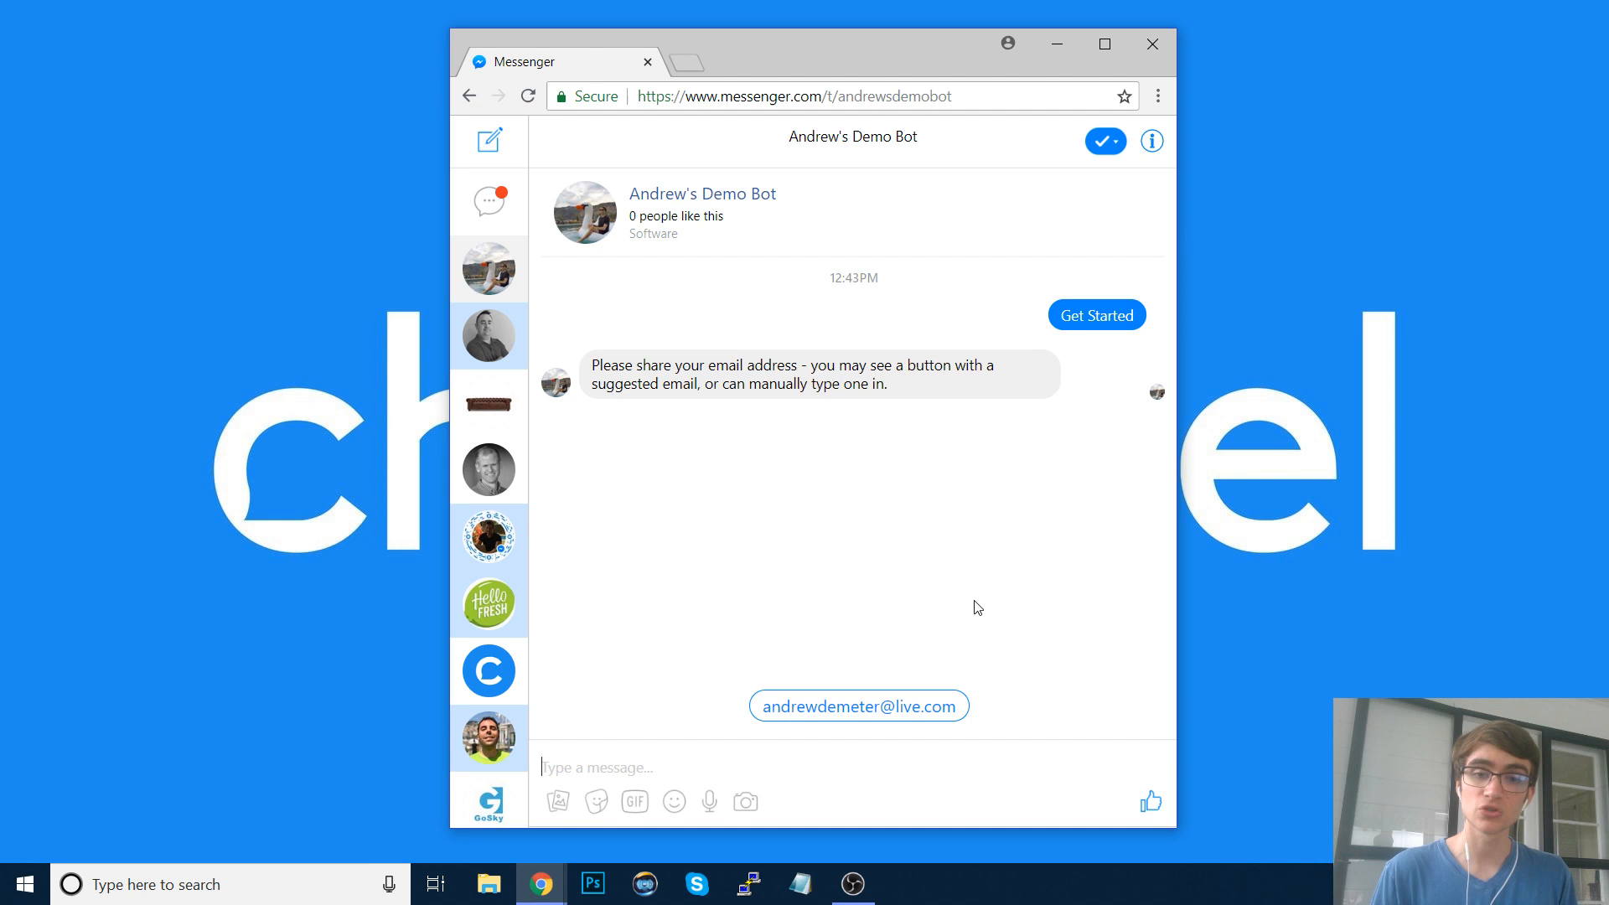
mouse_move(826, 722)
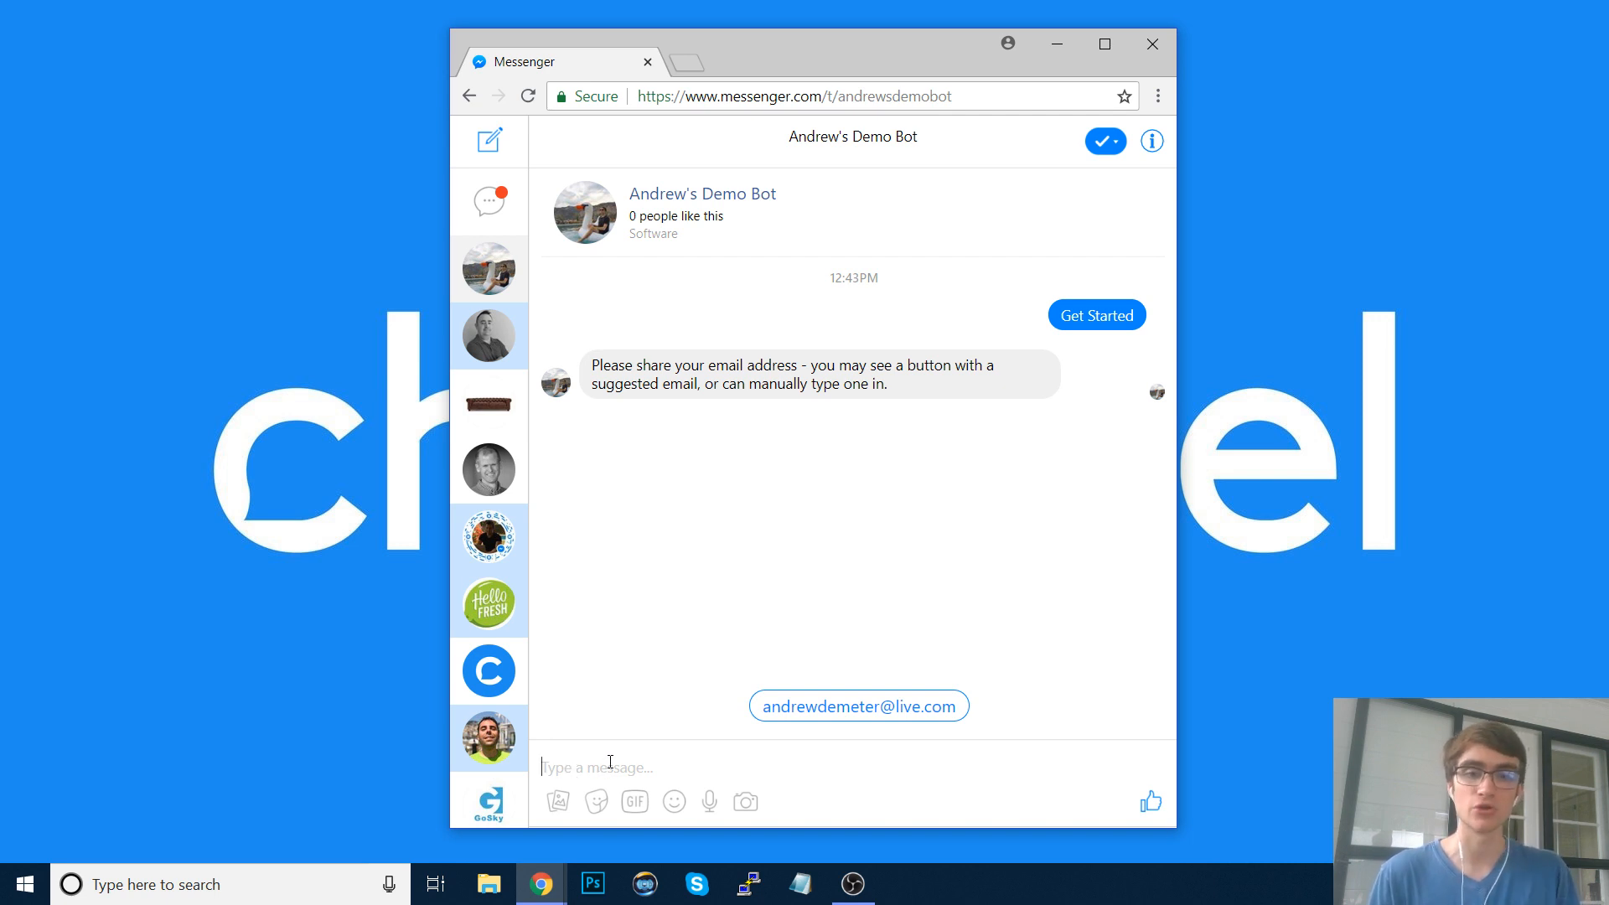
mouse_move(705, 739)
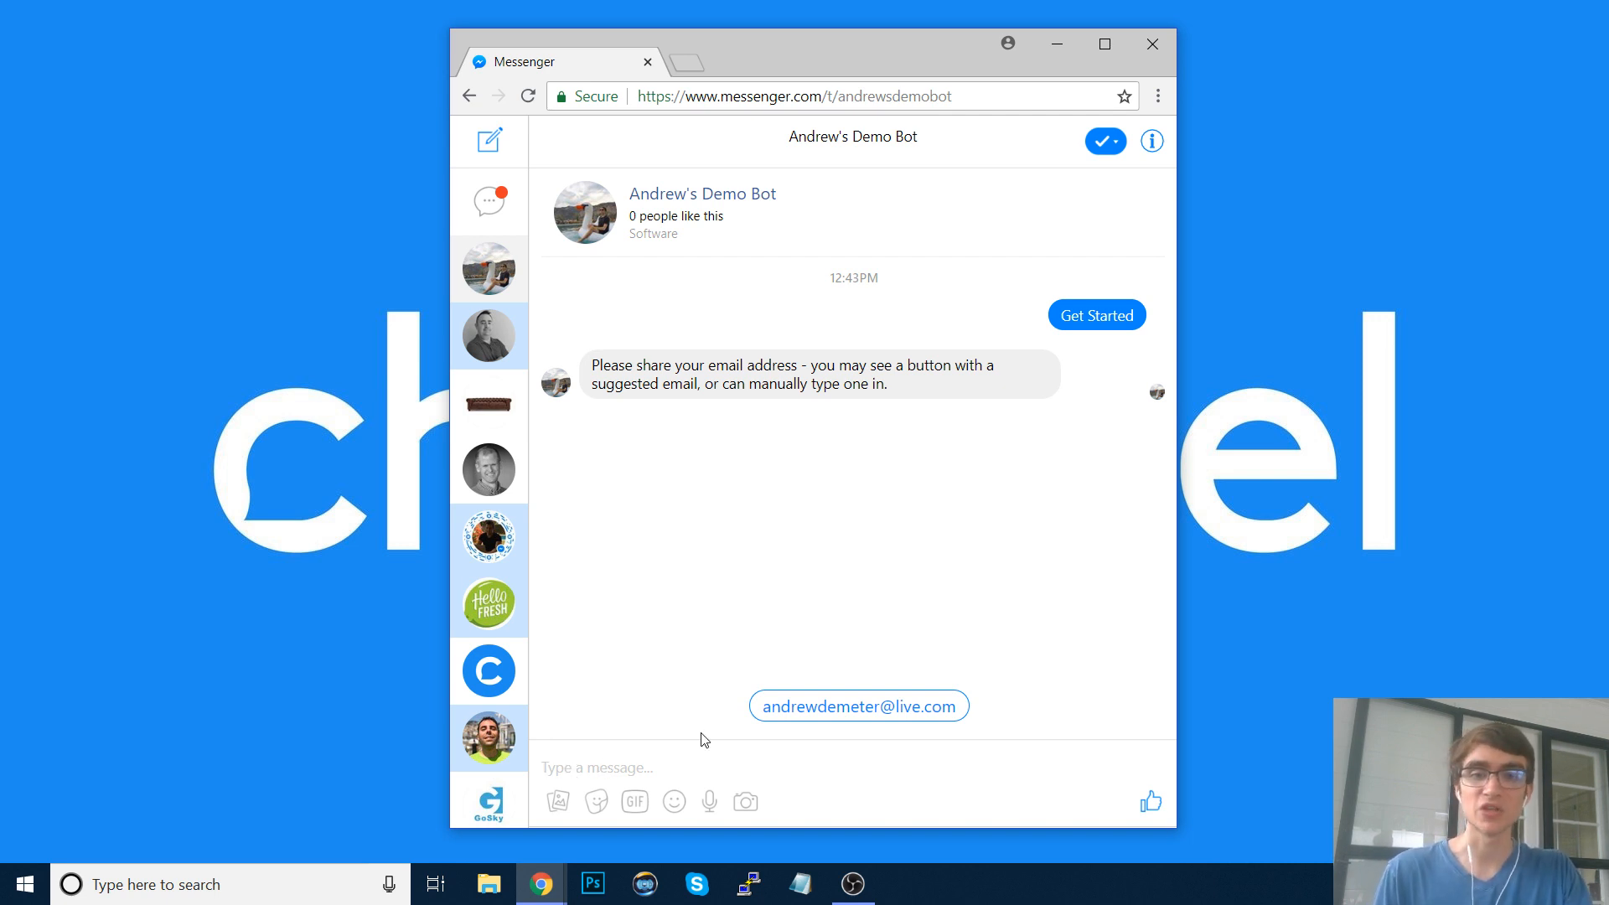
Reply 'demeter' to the bot's email prompt in Messenger to test the flow
type("demeter")
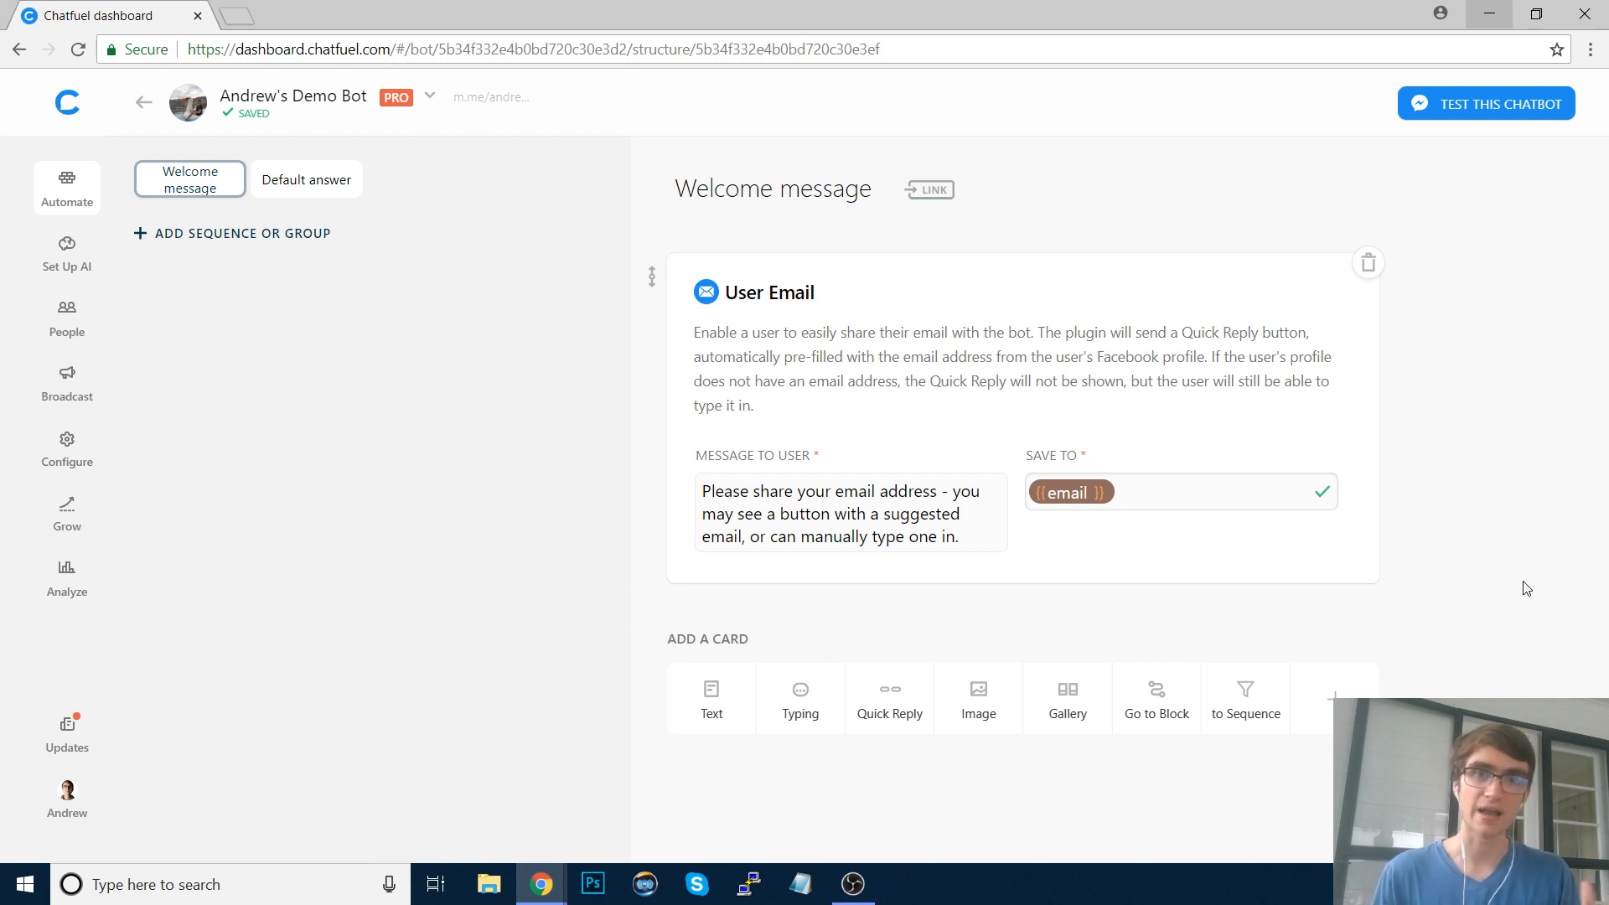
mouse_move(1365, 642)
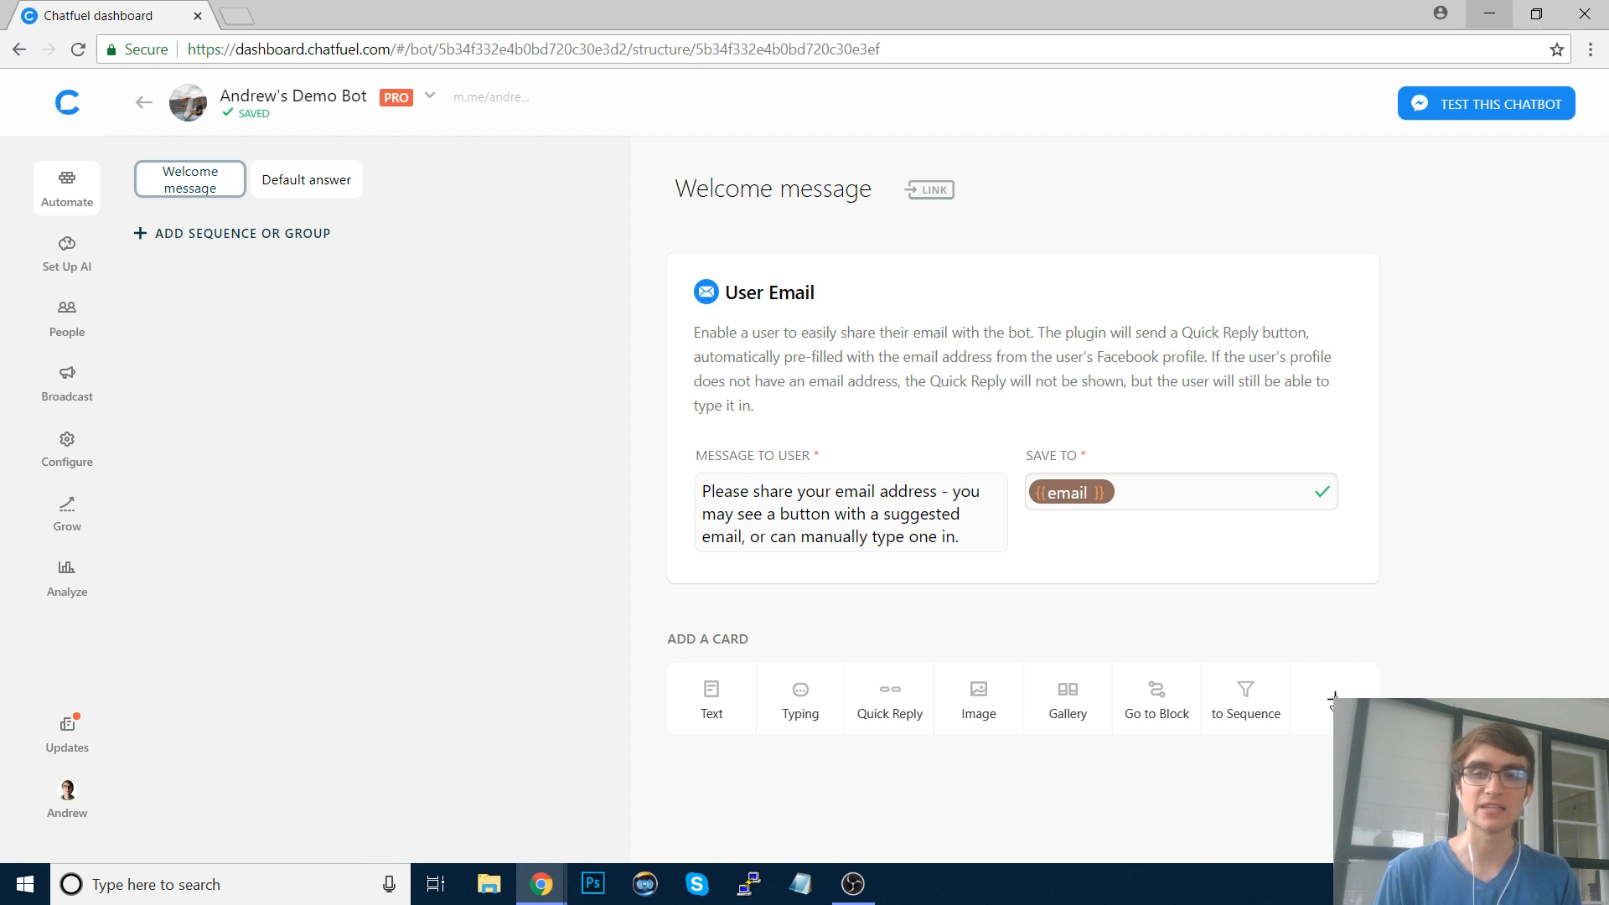
Add a Send Email plugin below User Email and start its title with 'New Email'
left_click(1334, 697)
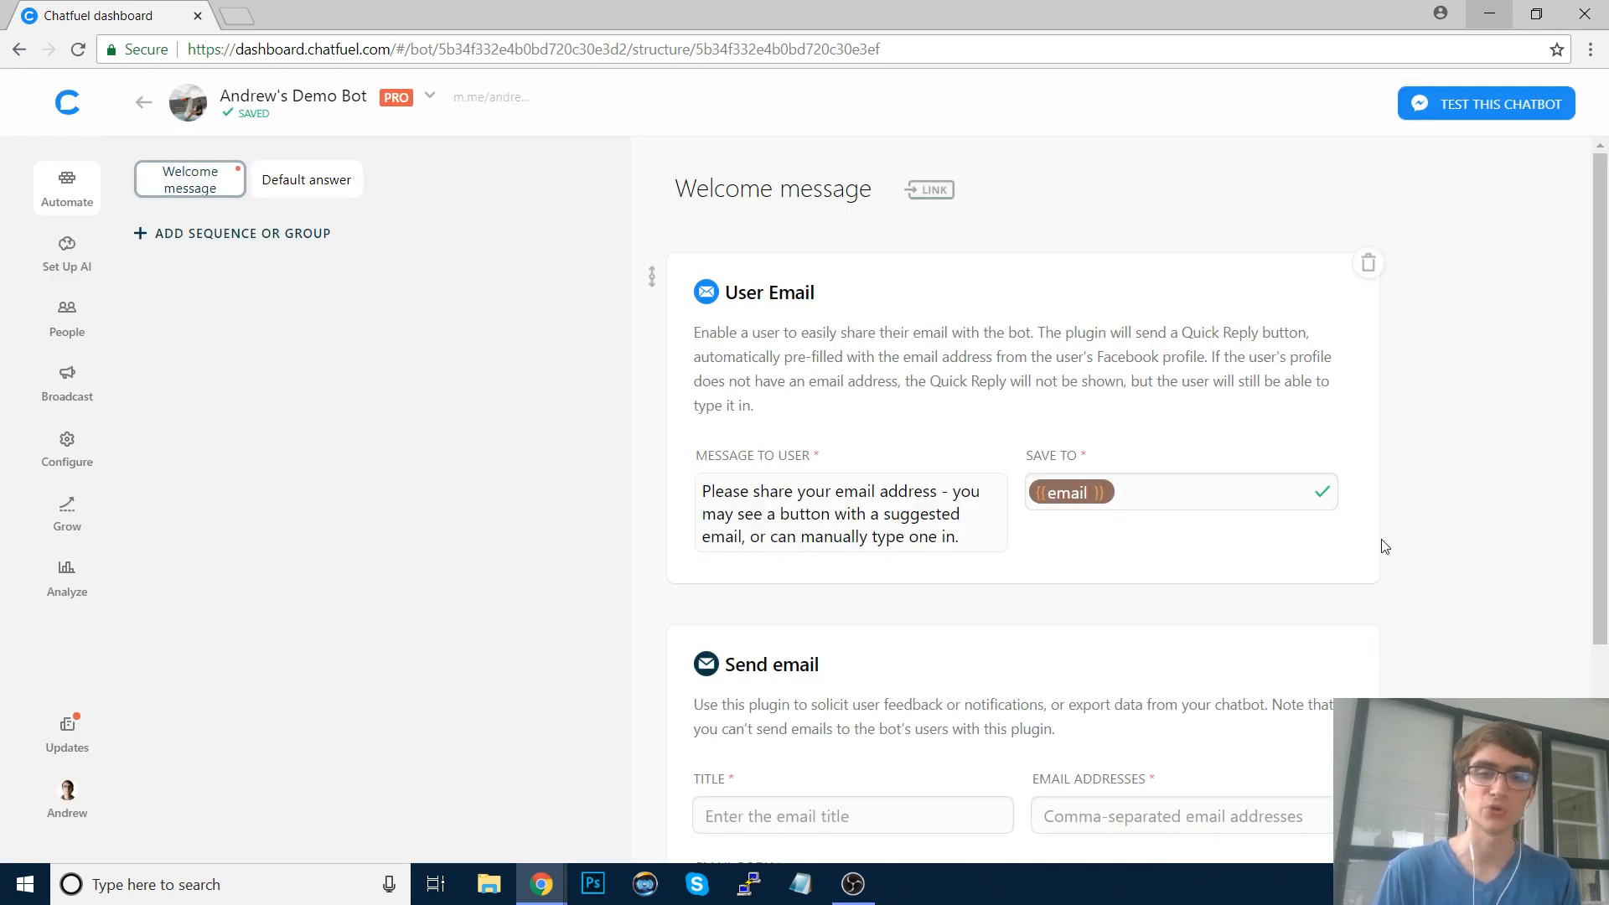
scroll("down", 3)
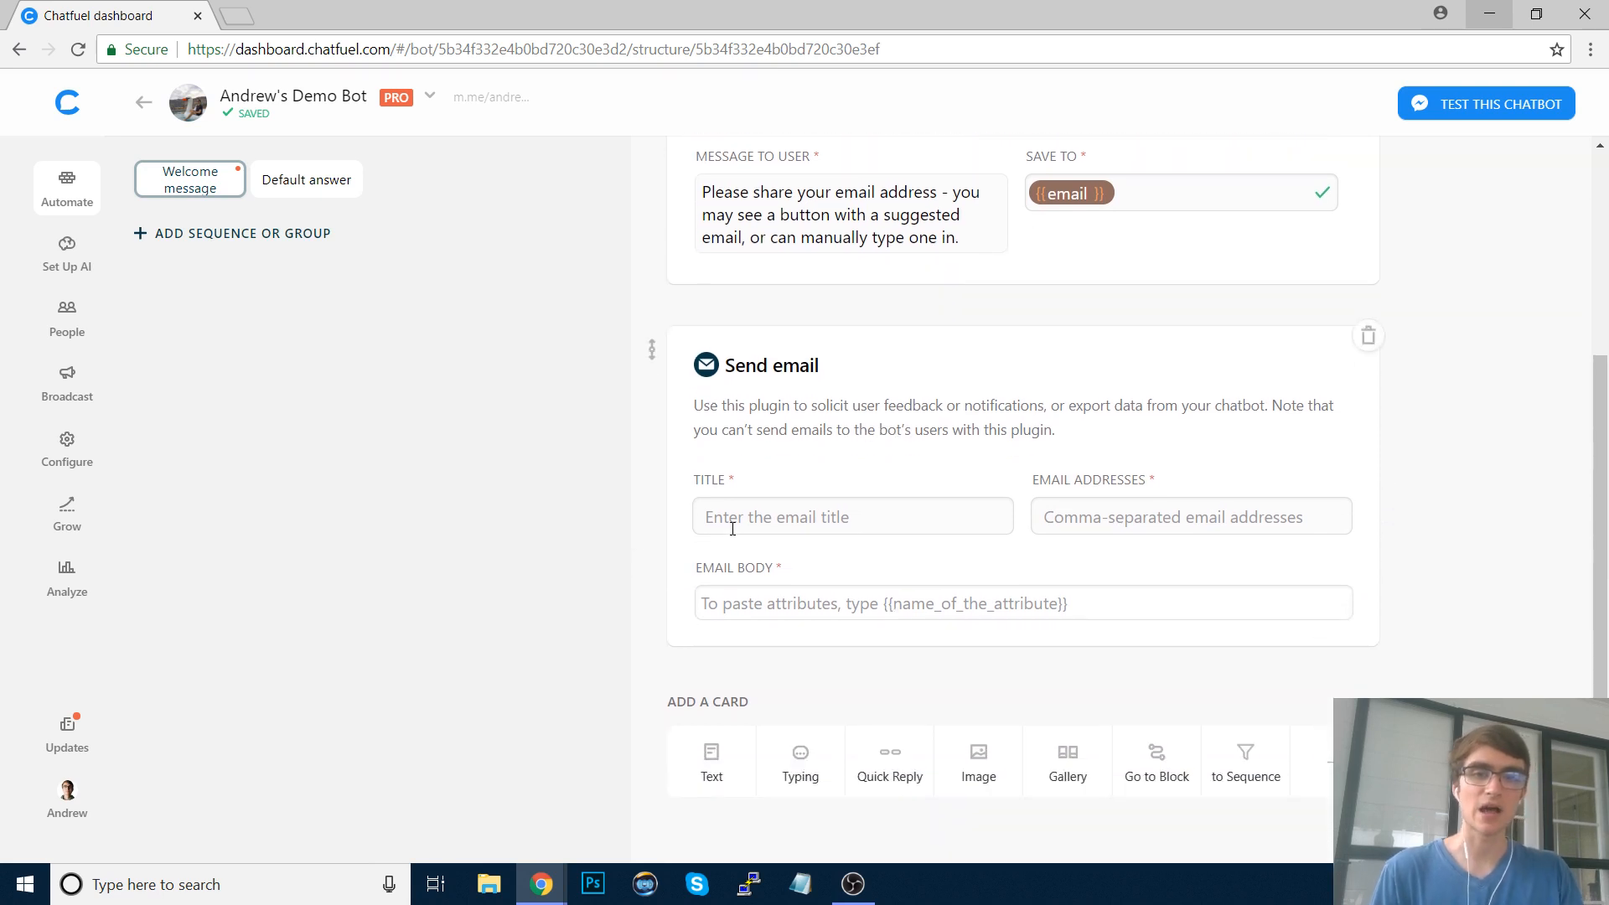
type("New Email")
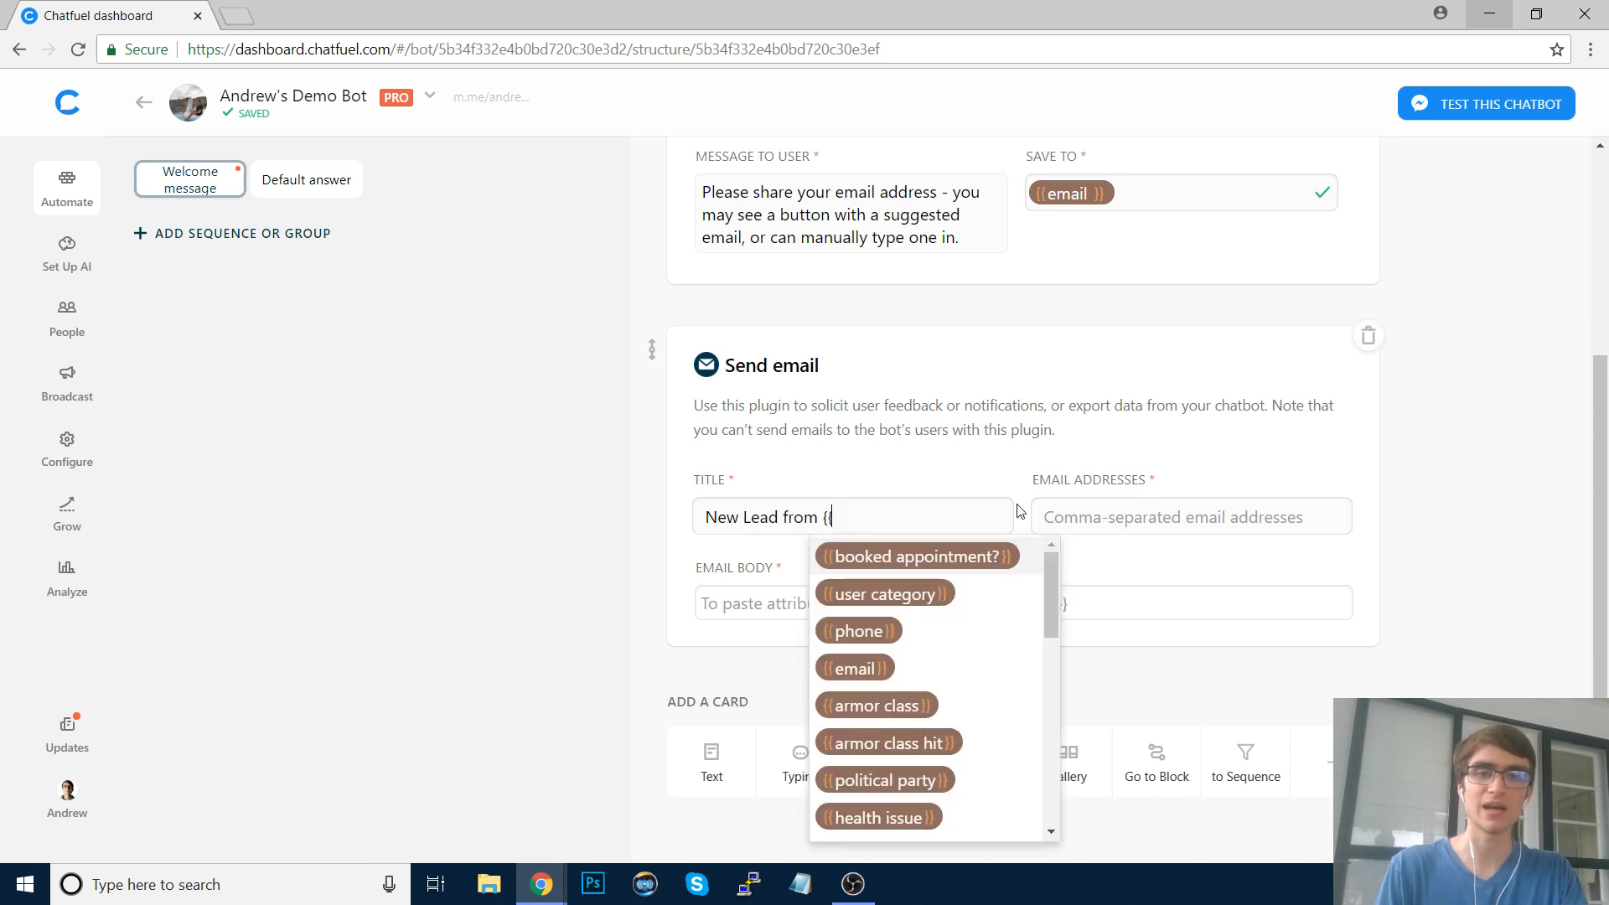
type("last")
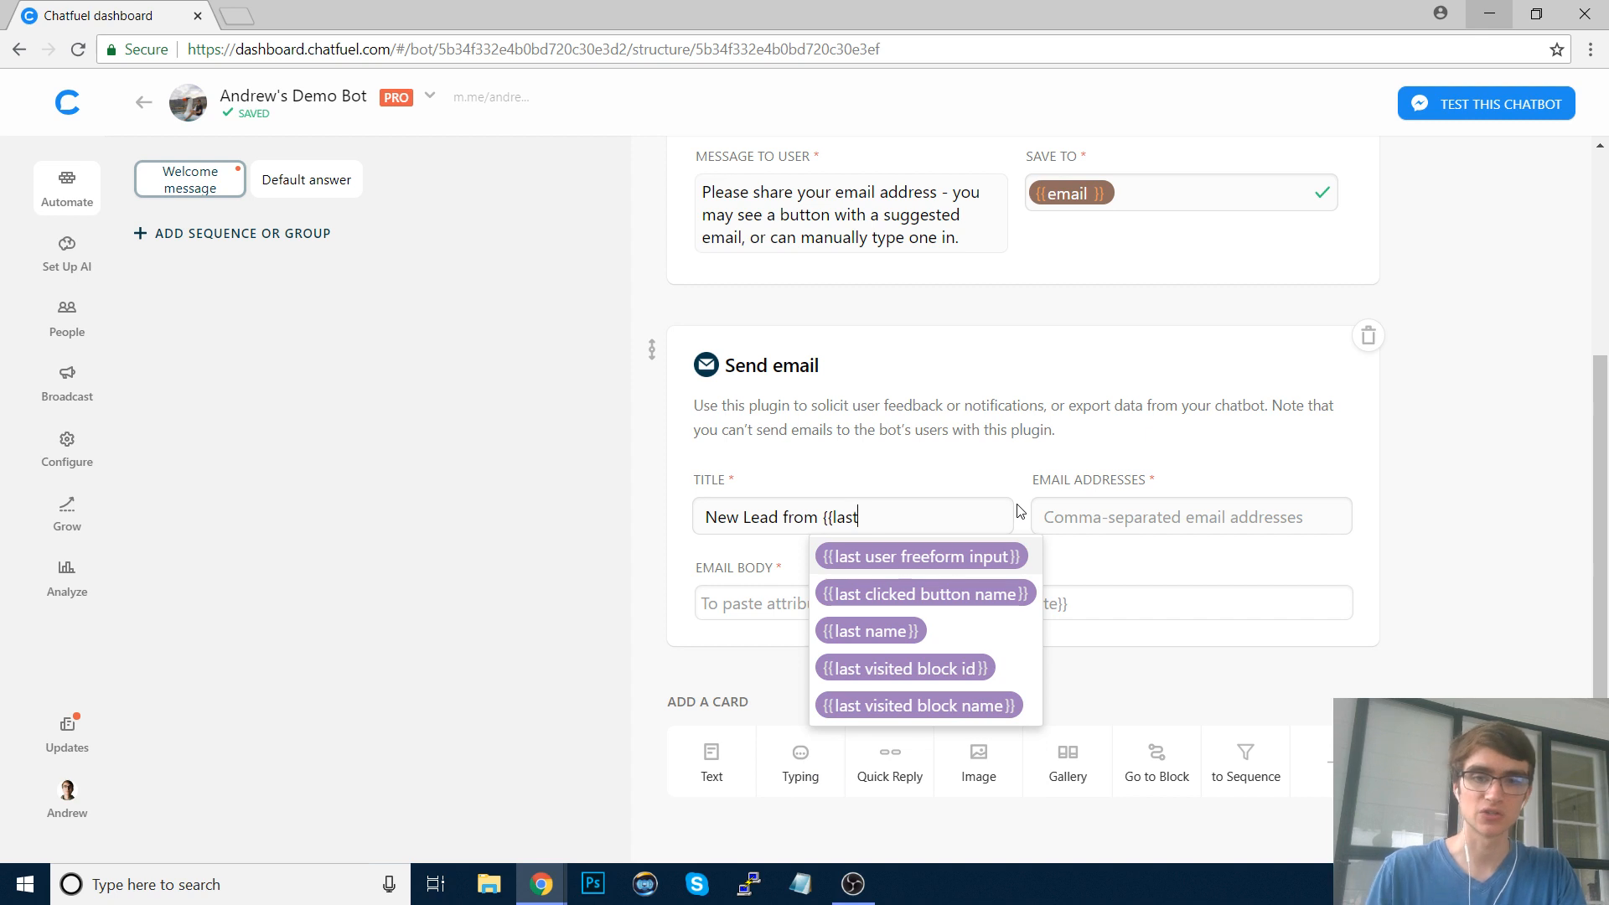
left_click(869, 630)
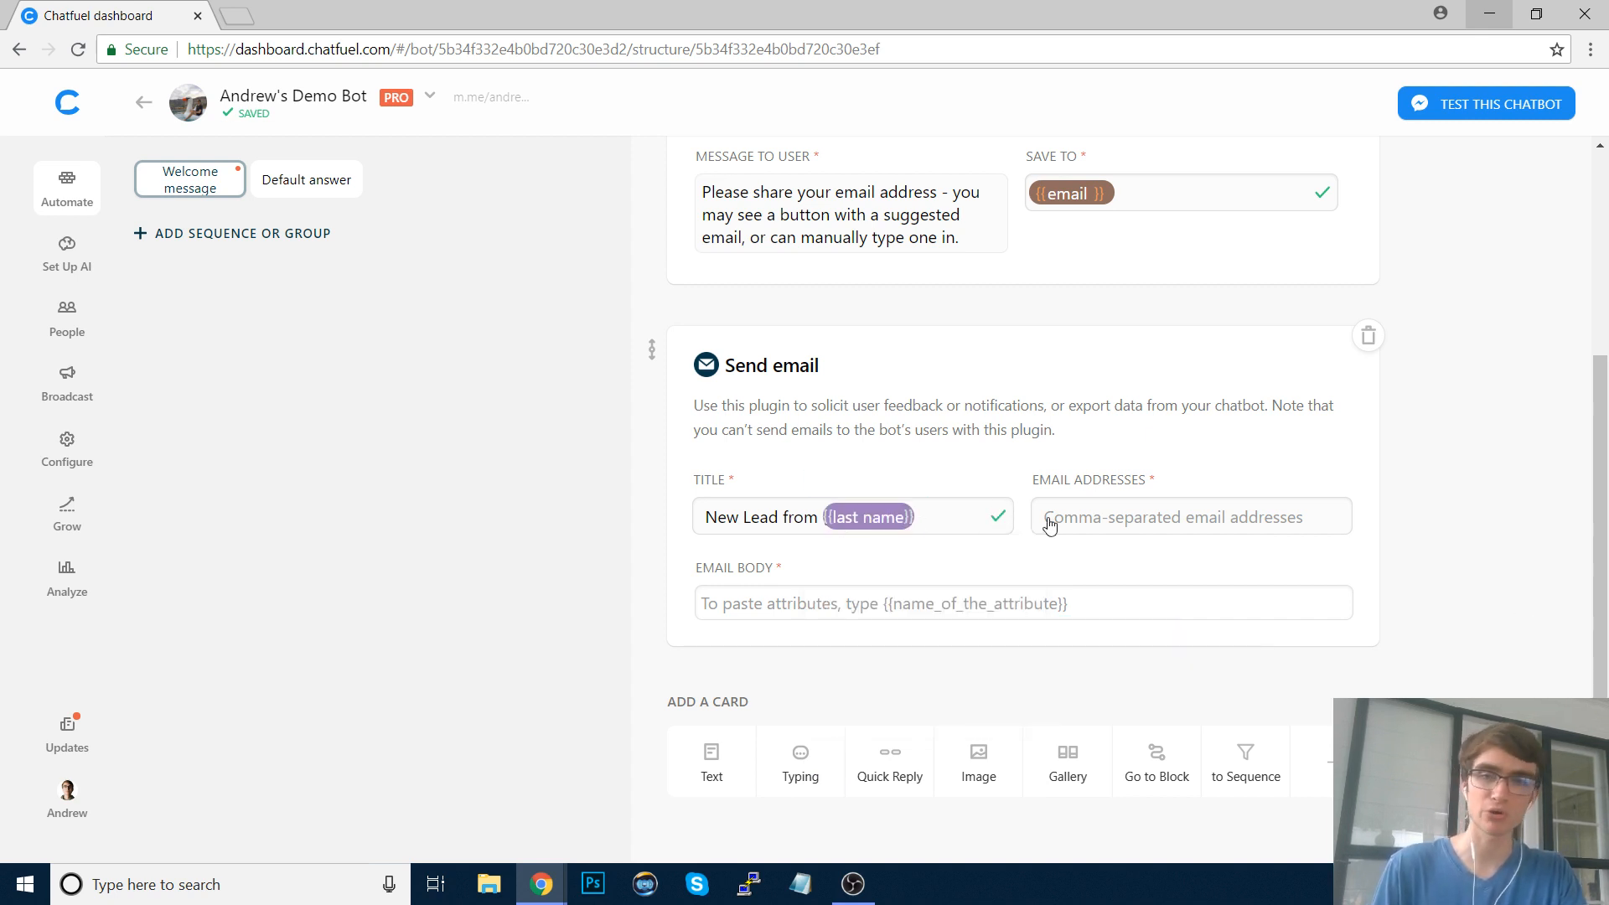
left_click(1185, 516)
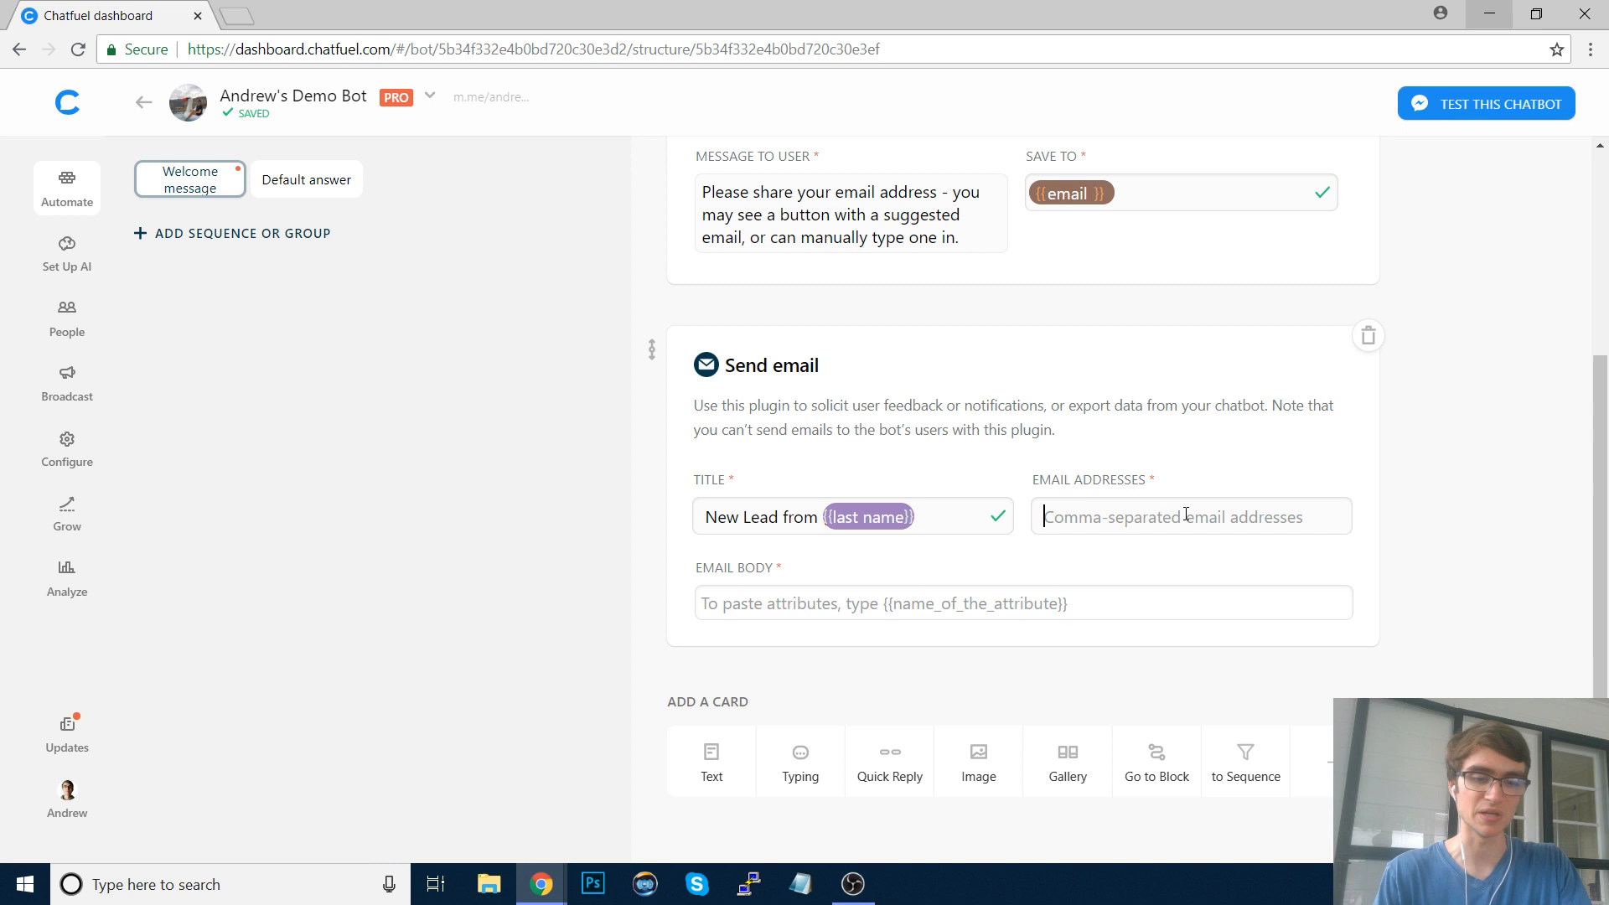
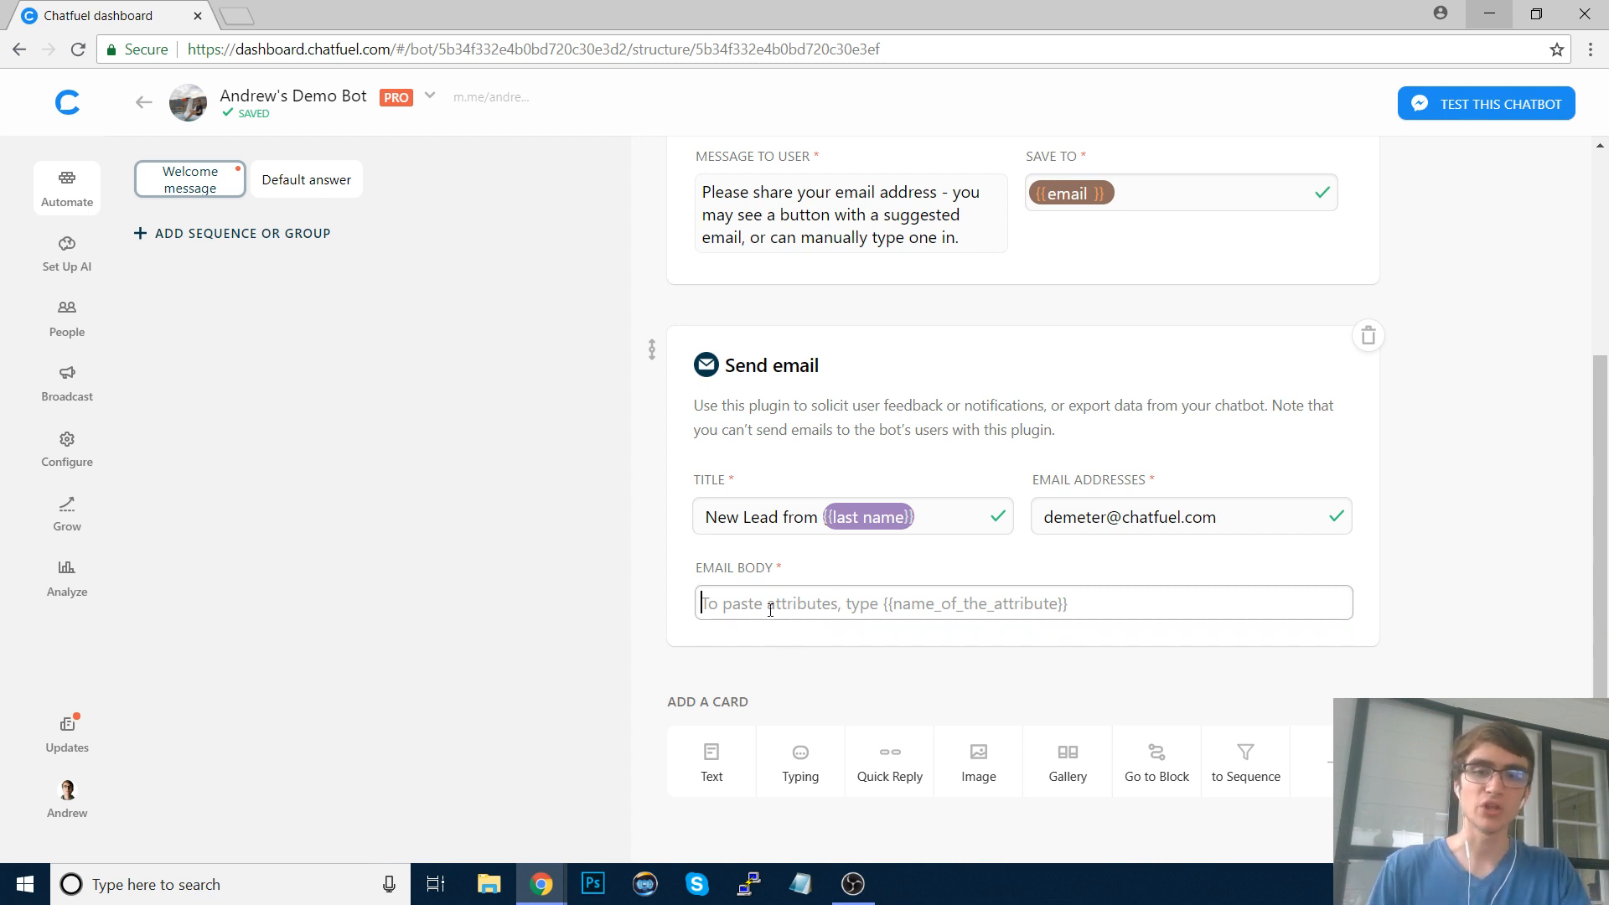
Write 'NAME' followed by {{first name}} and {{last name}} in the email body
type("NAME")
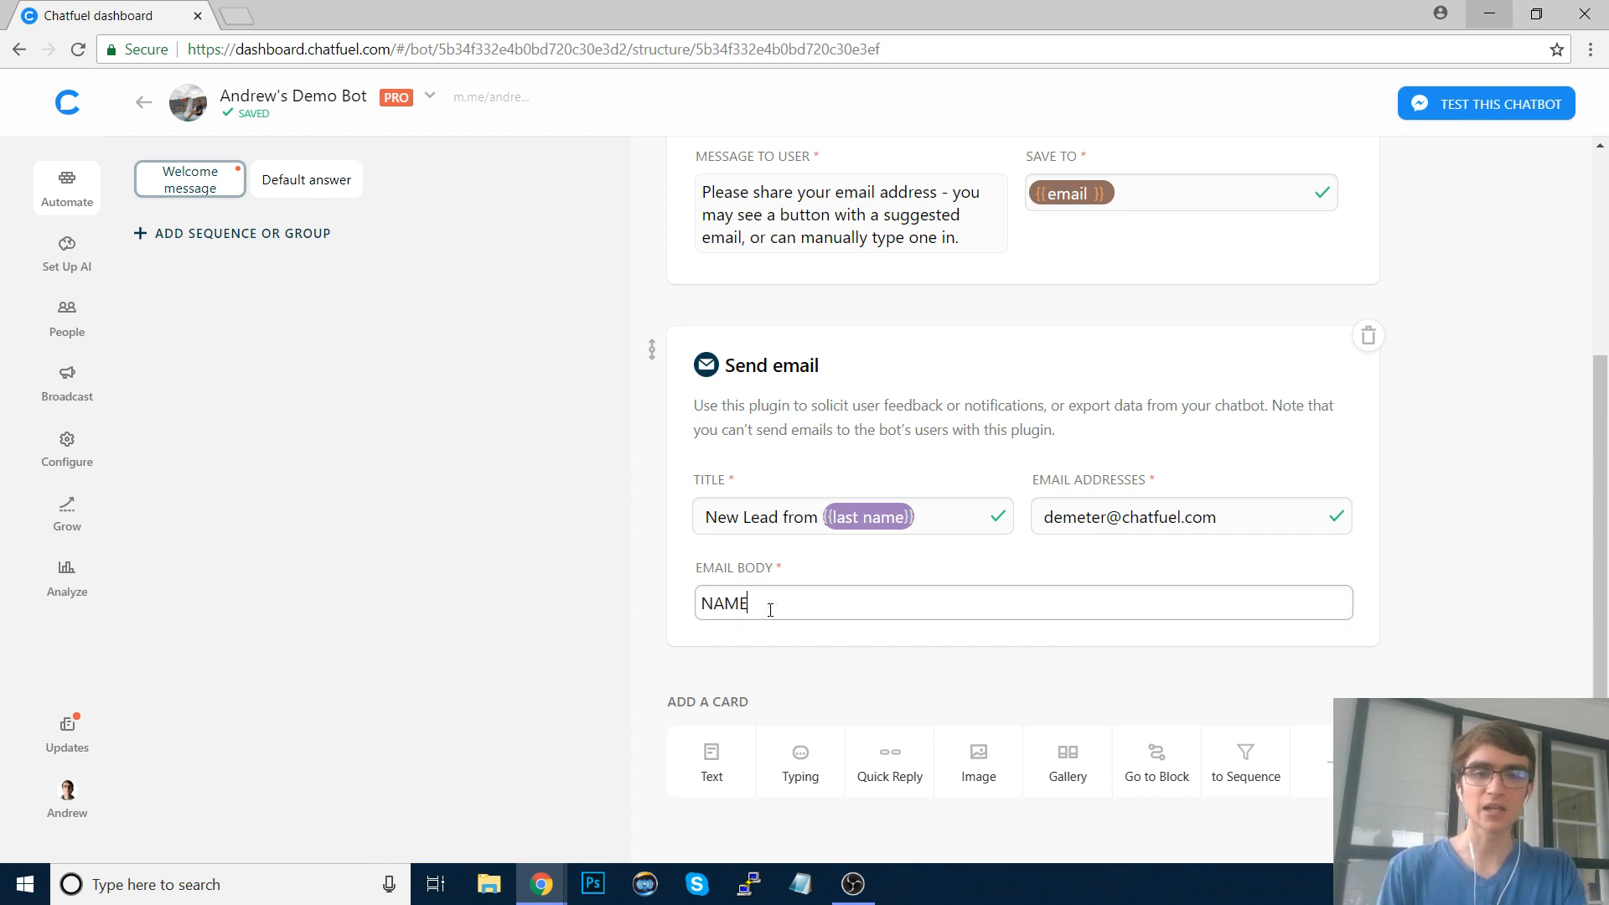
type("{{")
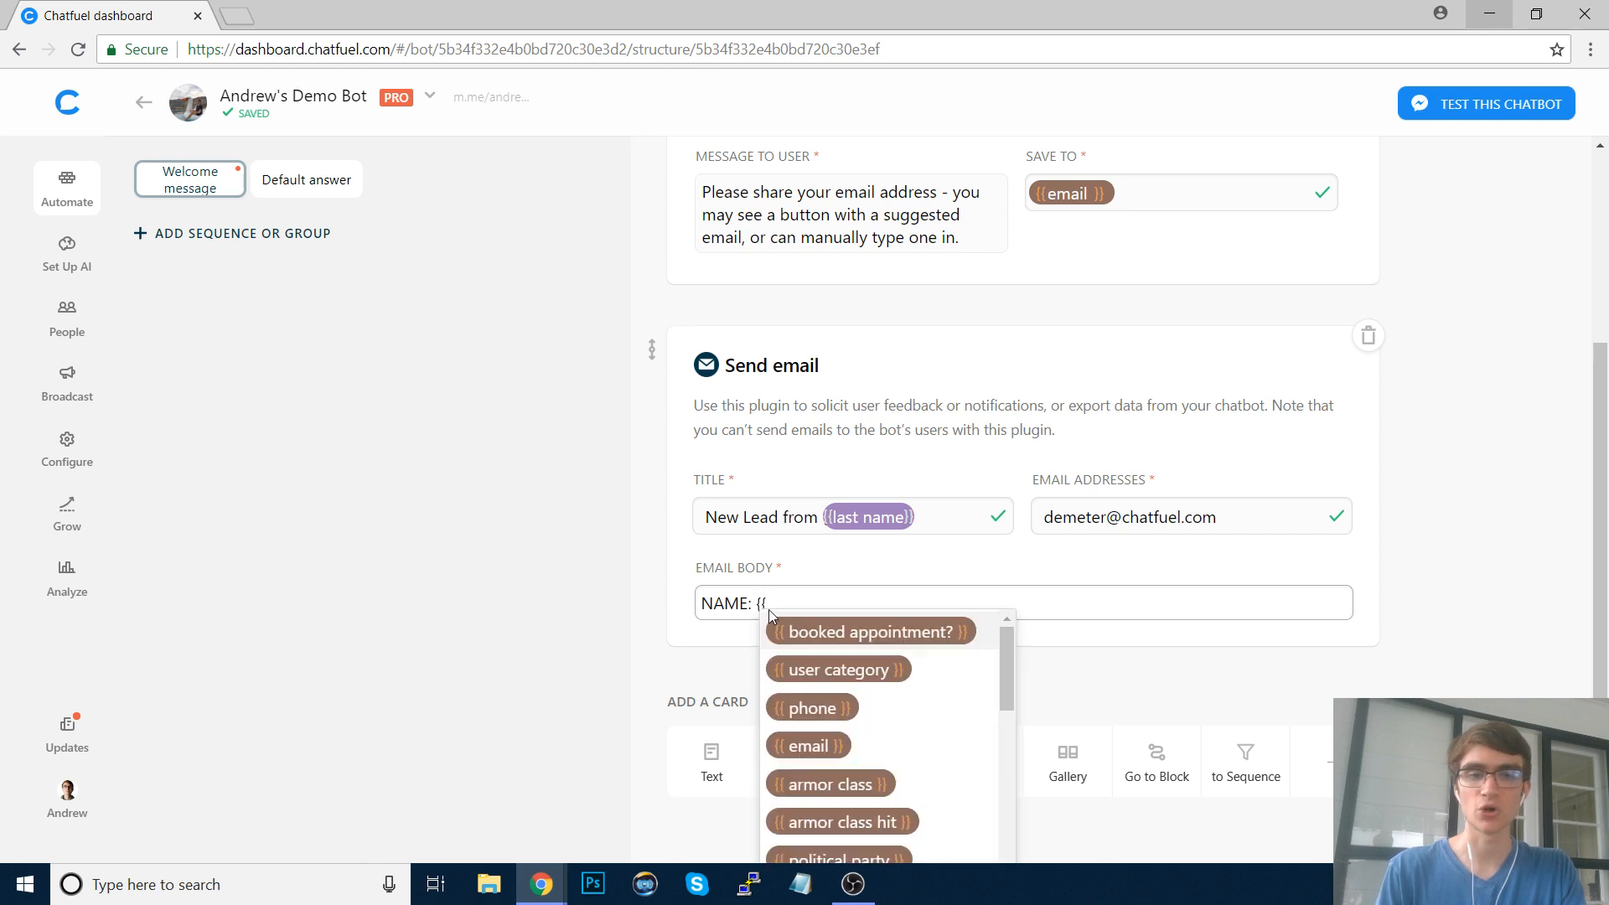
left_click(803, 601)
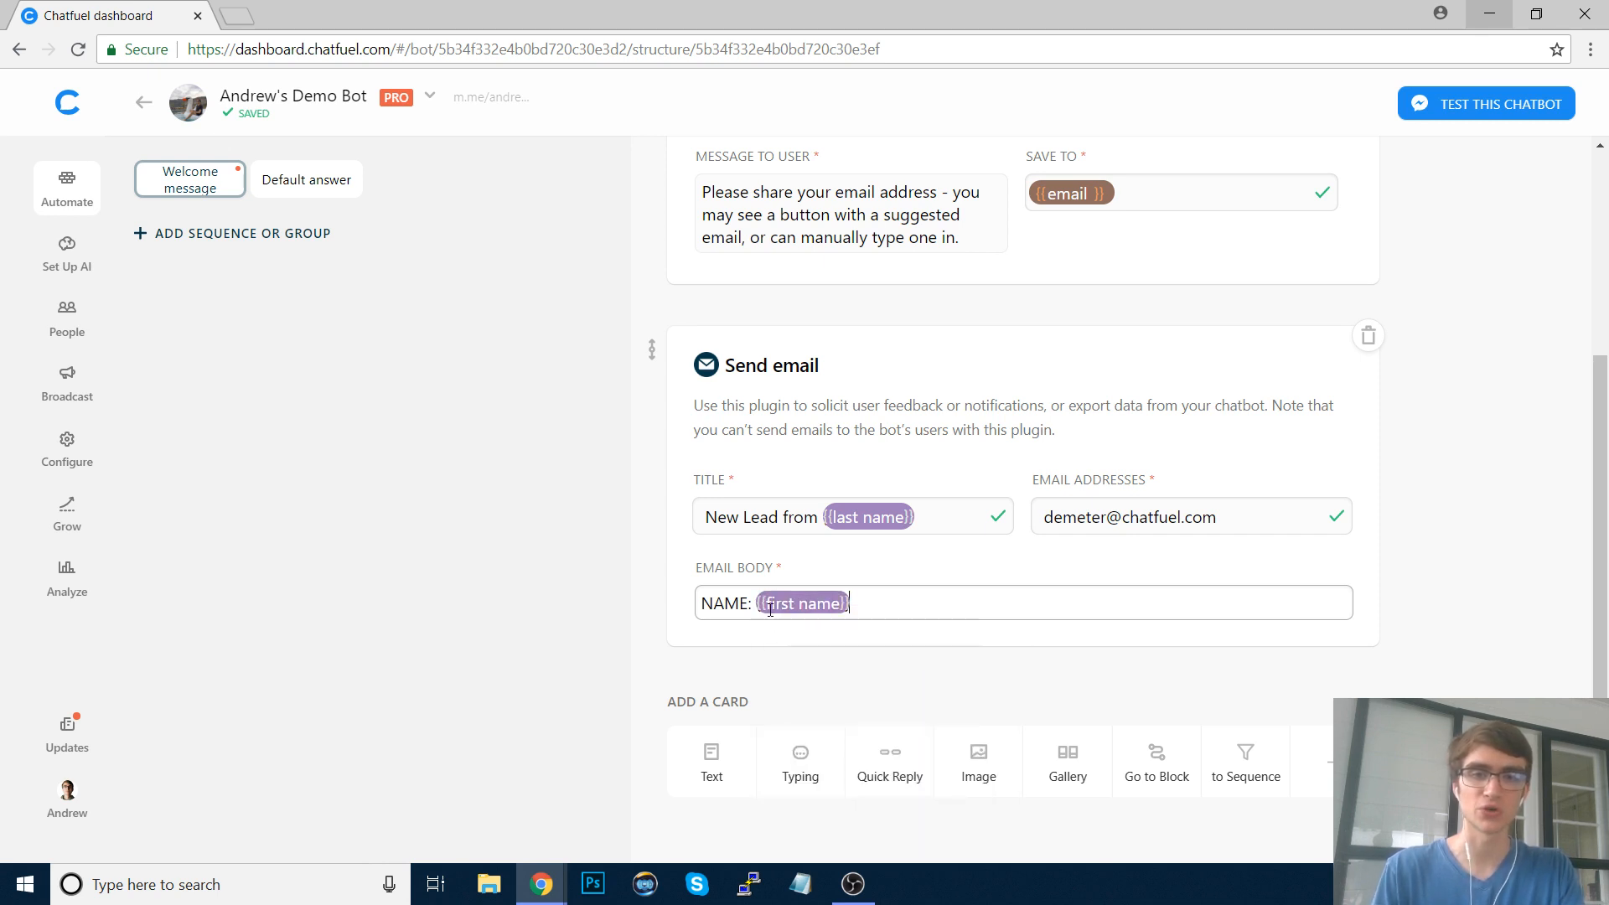
type("{{last name")
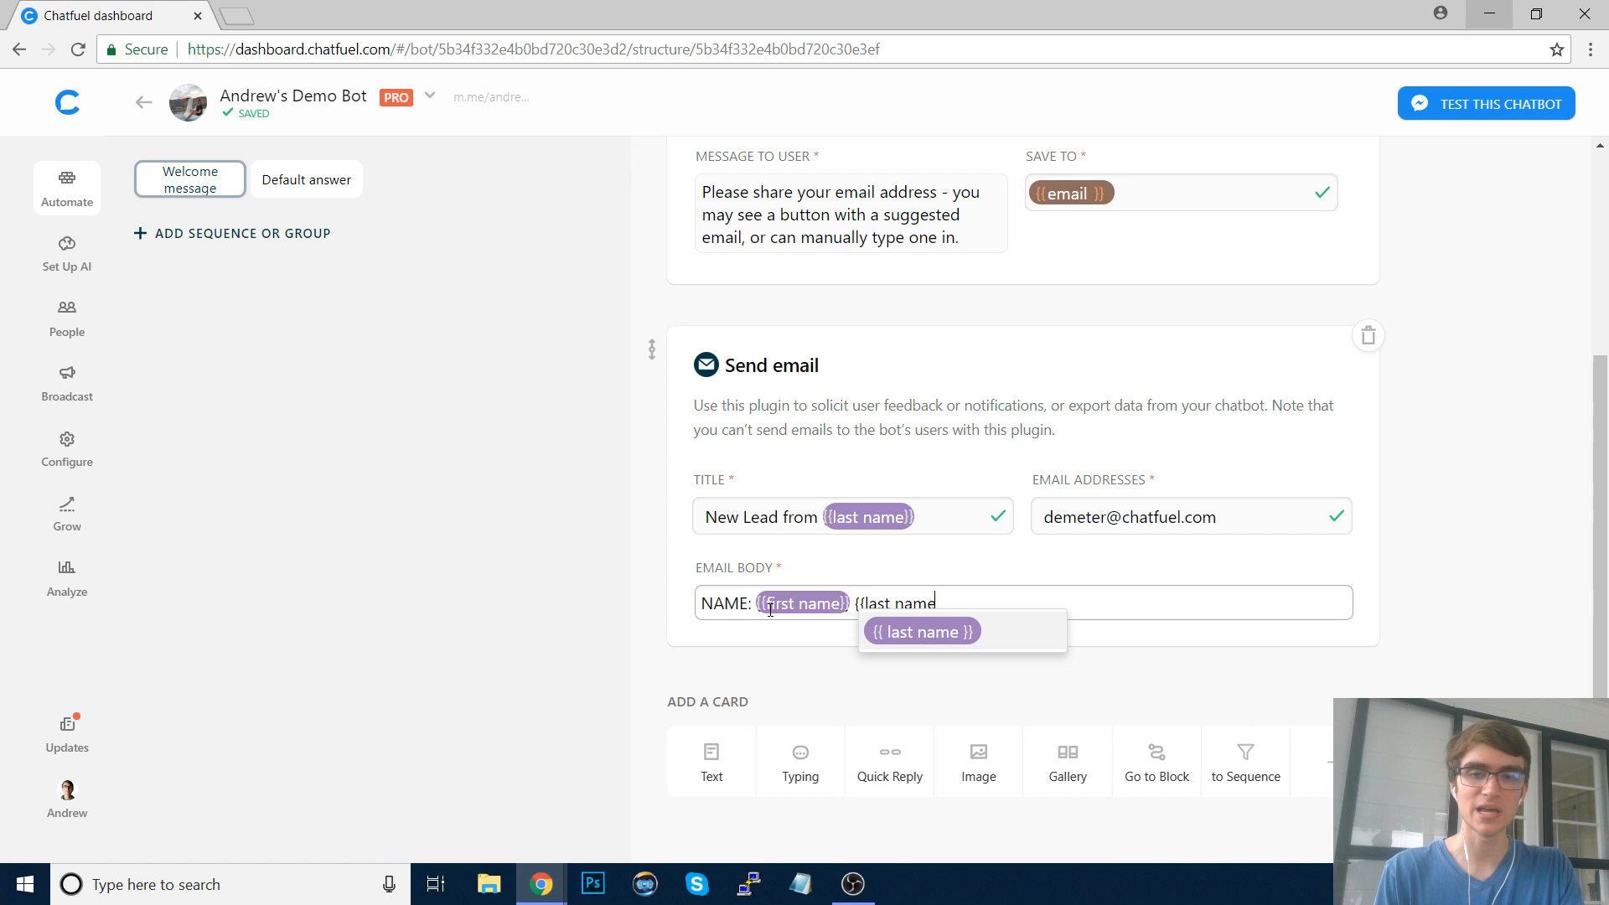
left_click(922, 632)
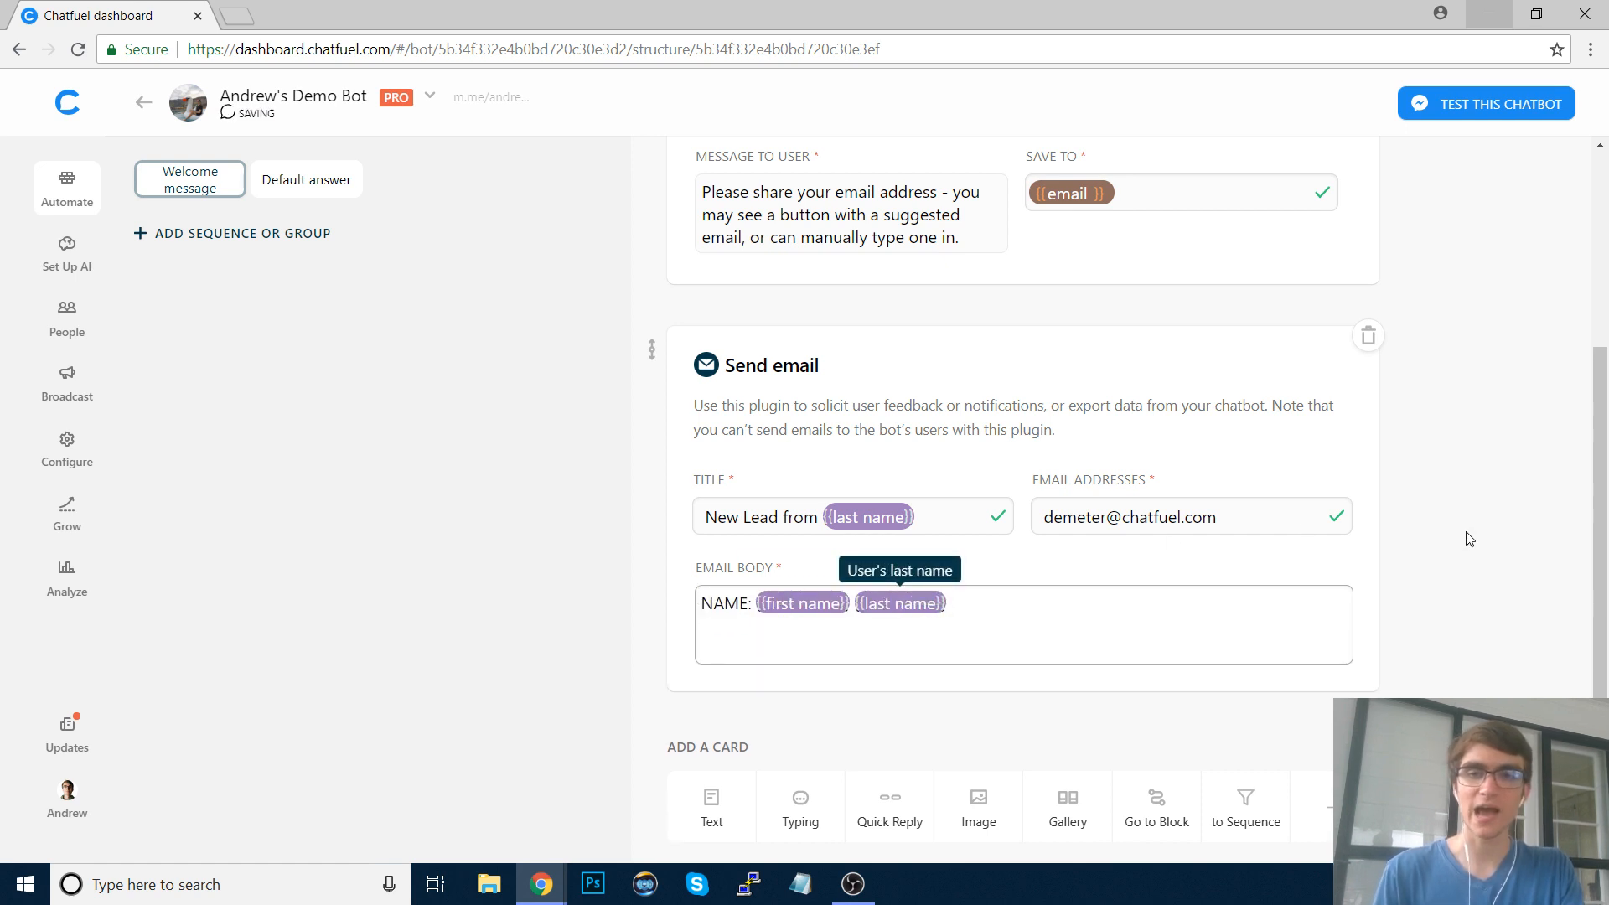
Add a second body line 'EMAIL:' with the {{email}} attribute and review the finished plugin
type("EMAIL:")
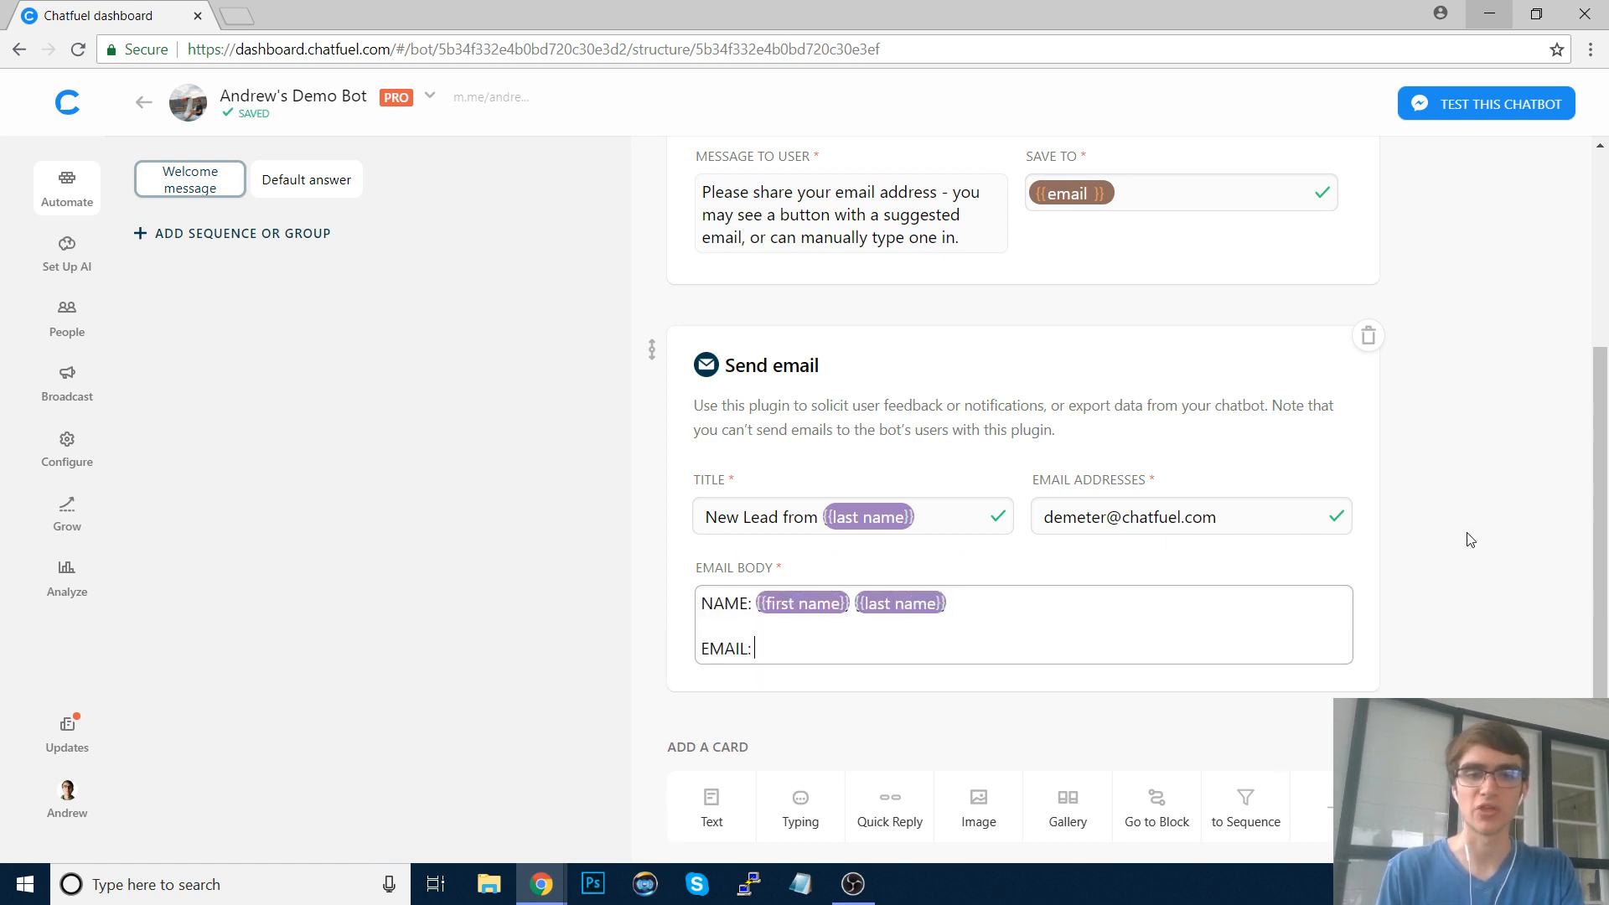
type("{{email")
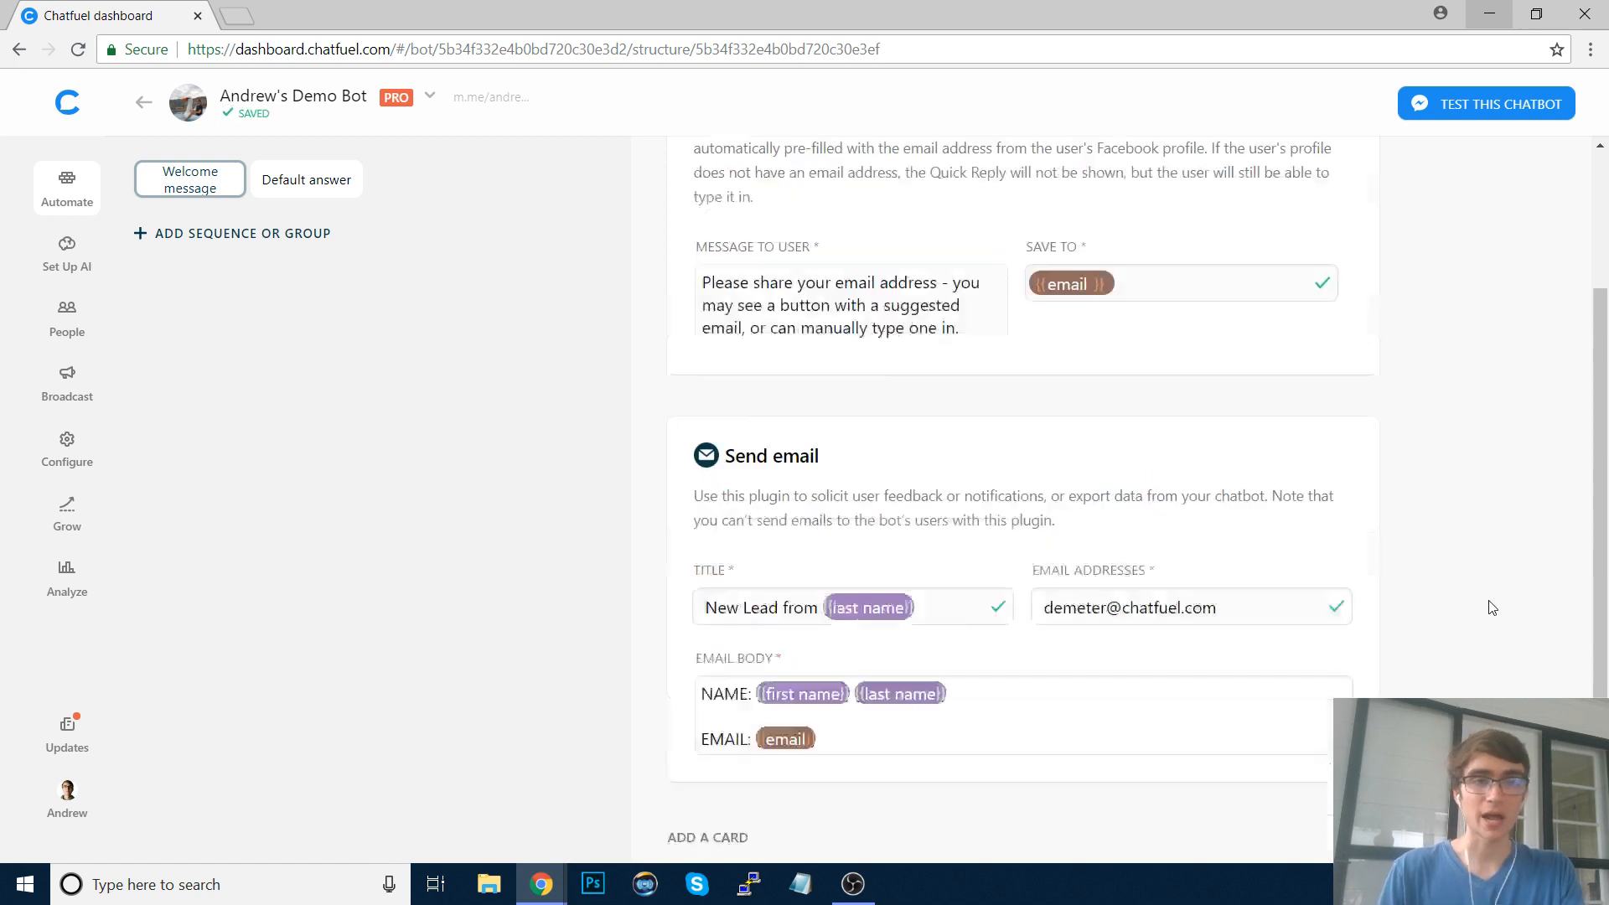
scroll("up", 3)
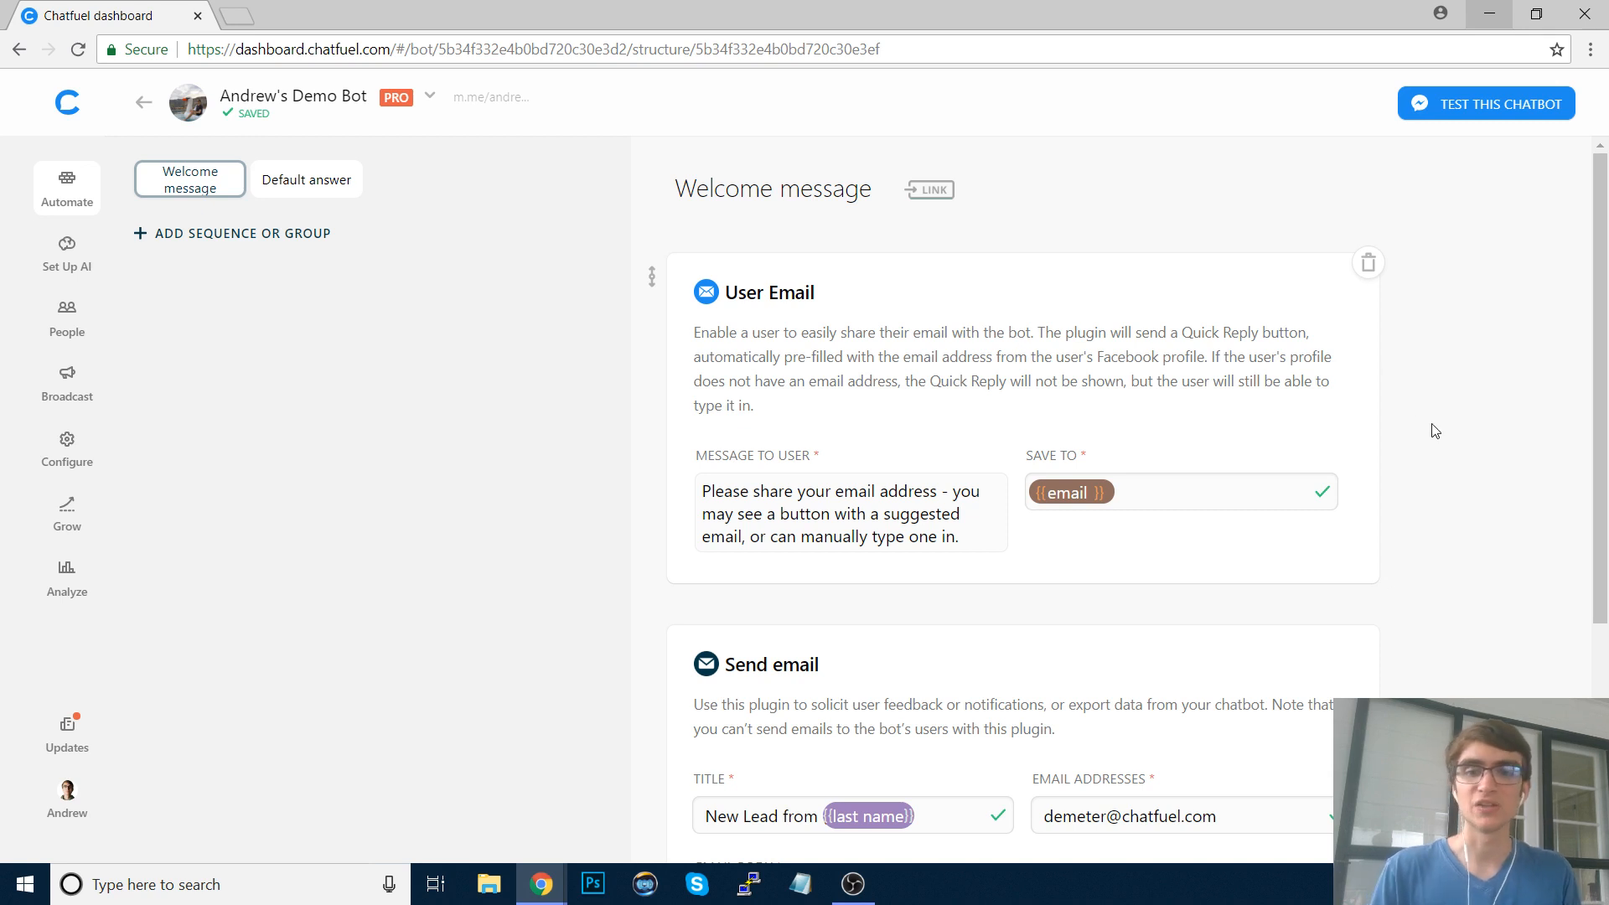
scroll("down", 3)
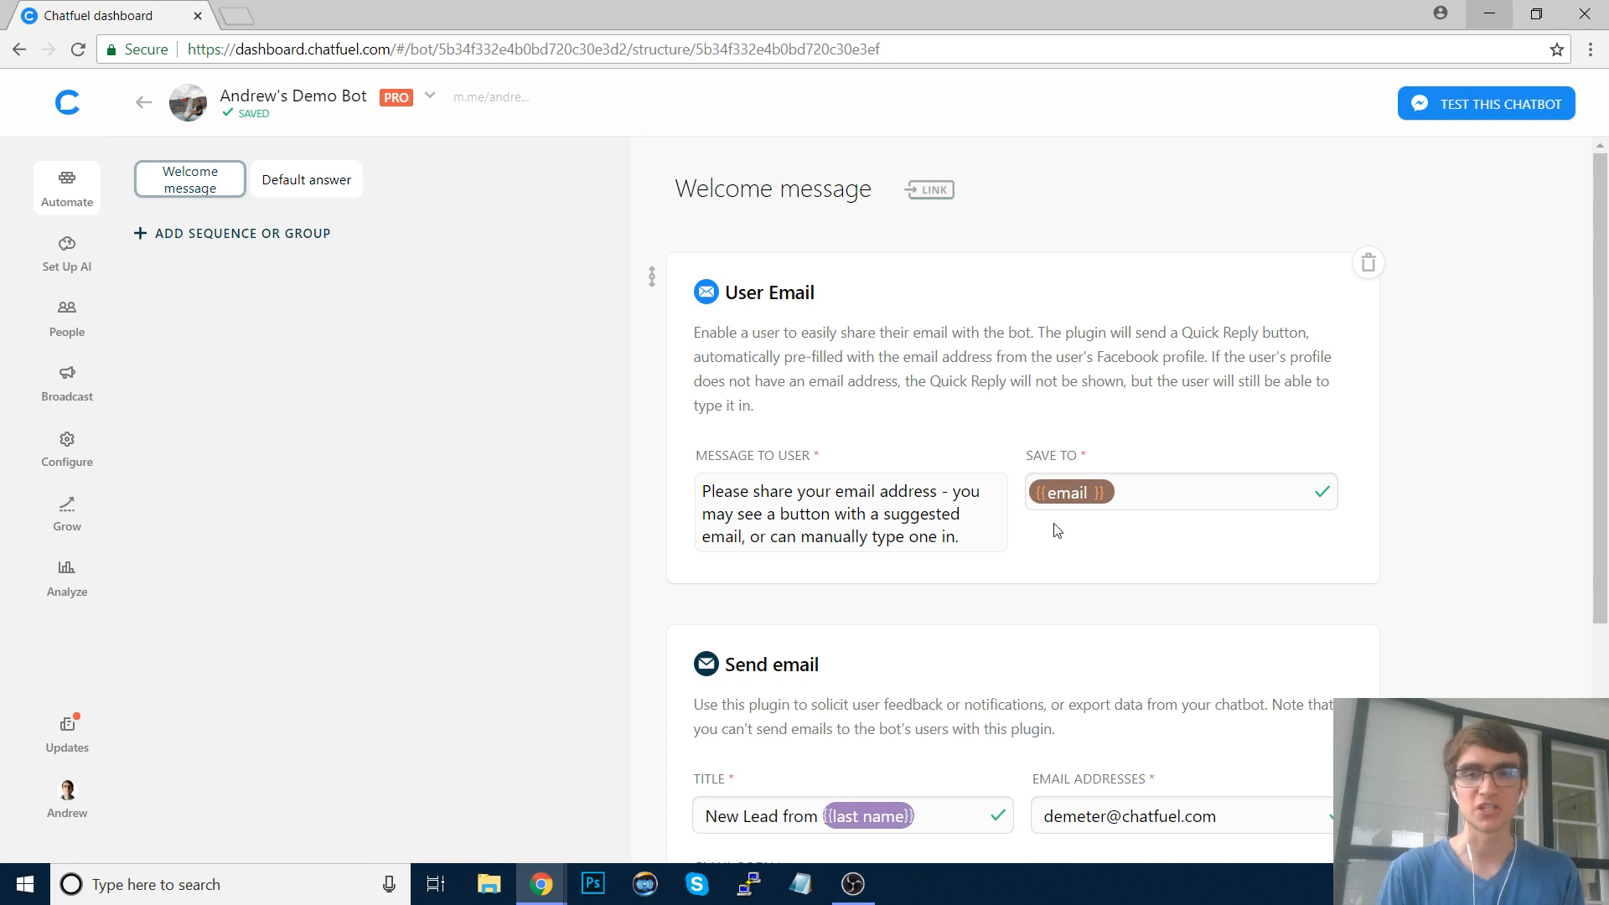
scroll("down", 3)
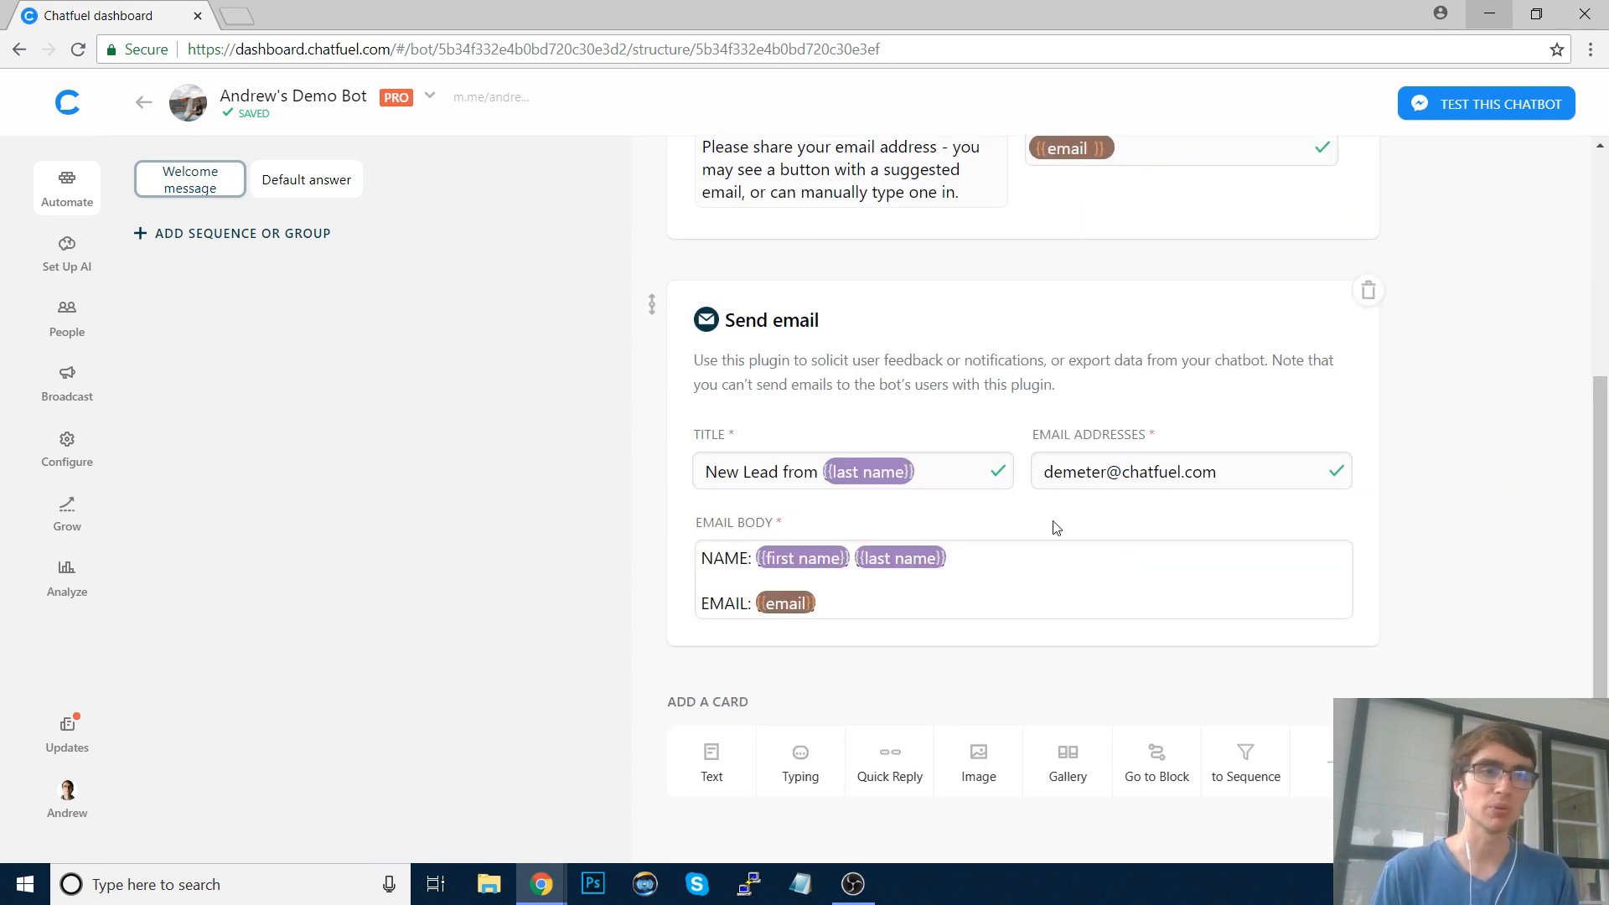
left_click(67, 318)
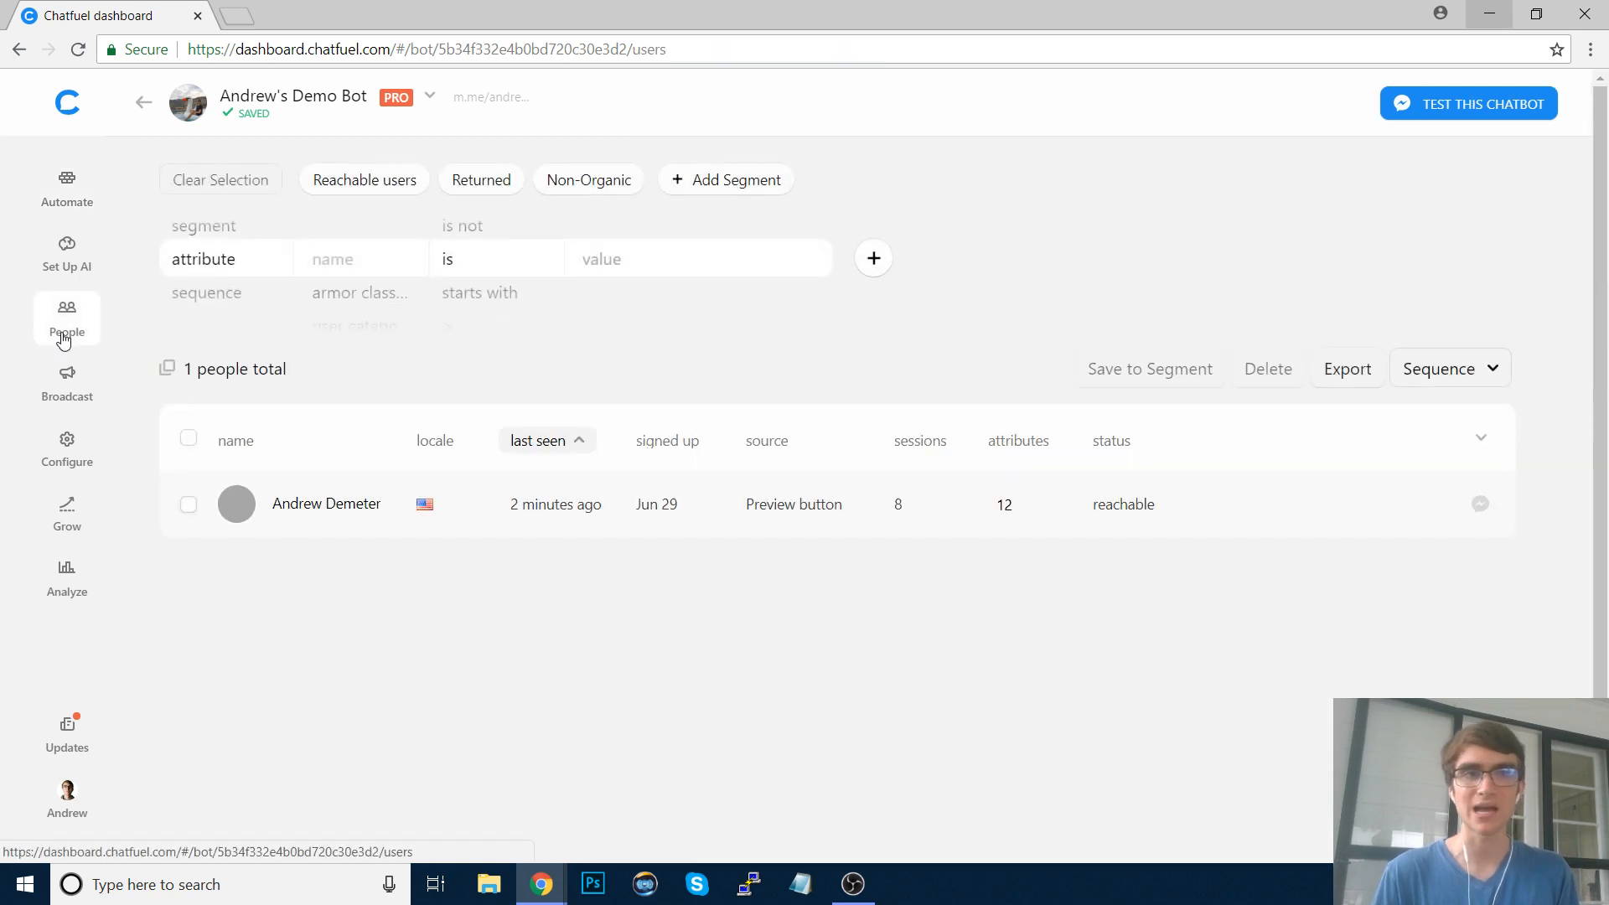
left_click(359, 258)
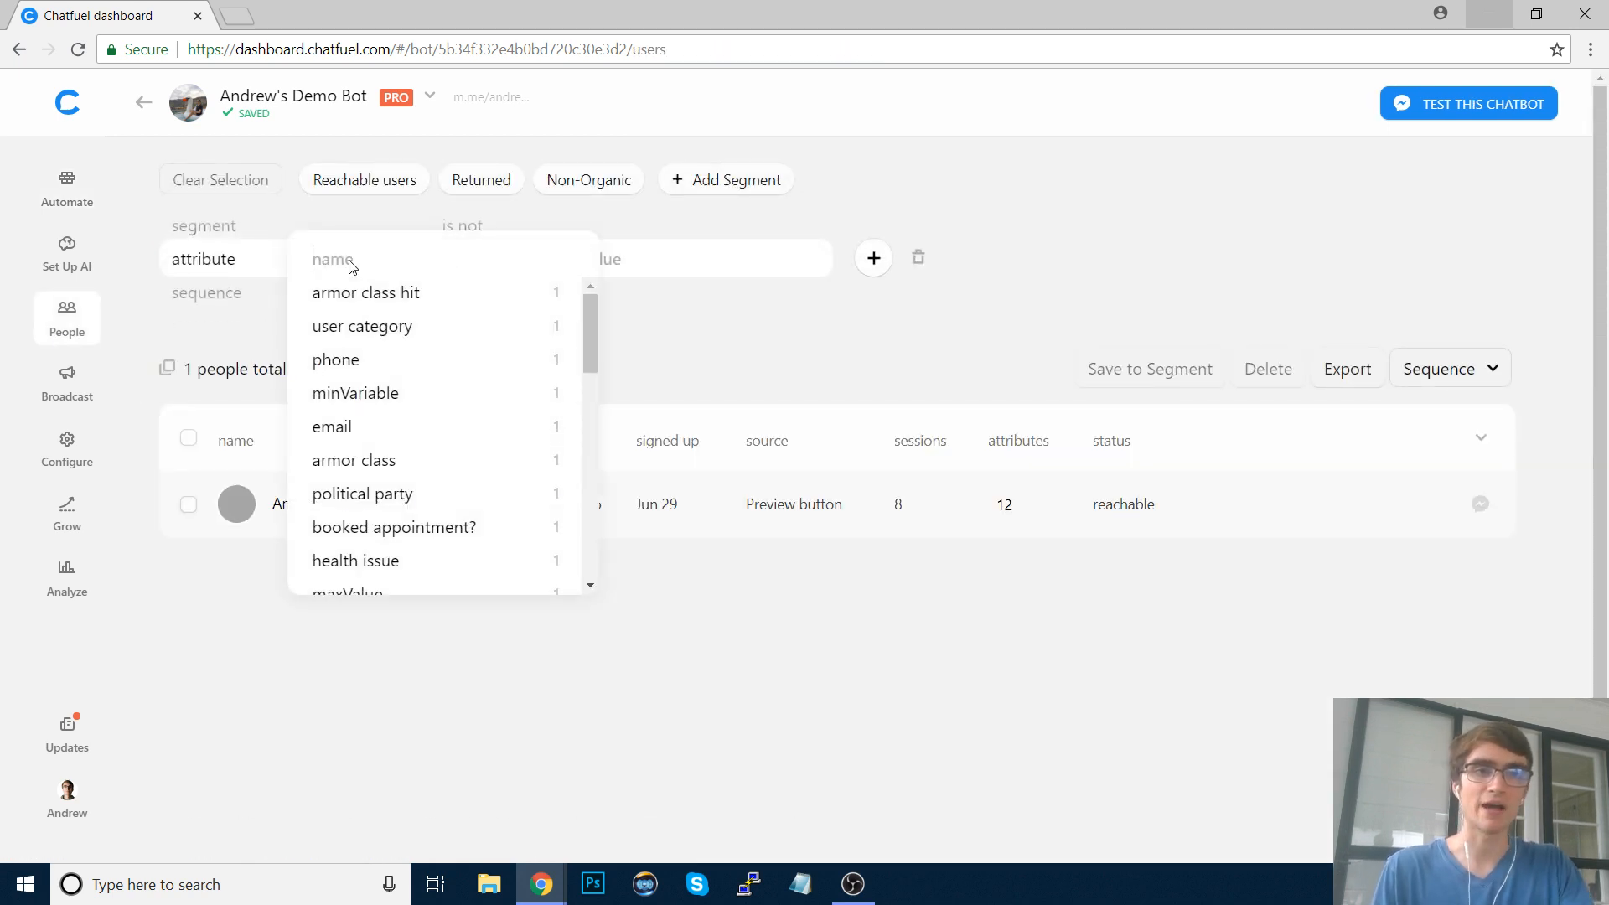
left_click(332, 427)
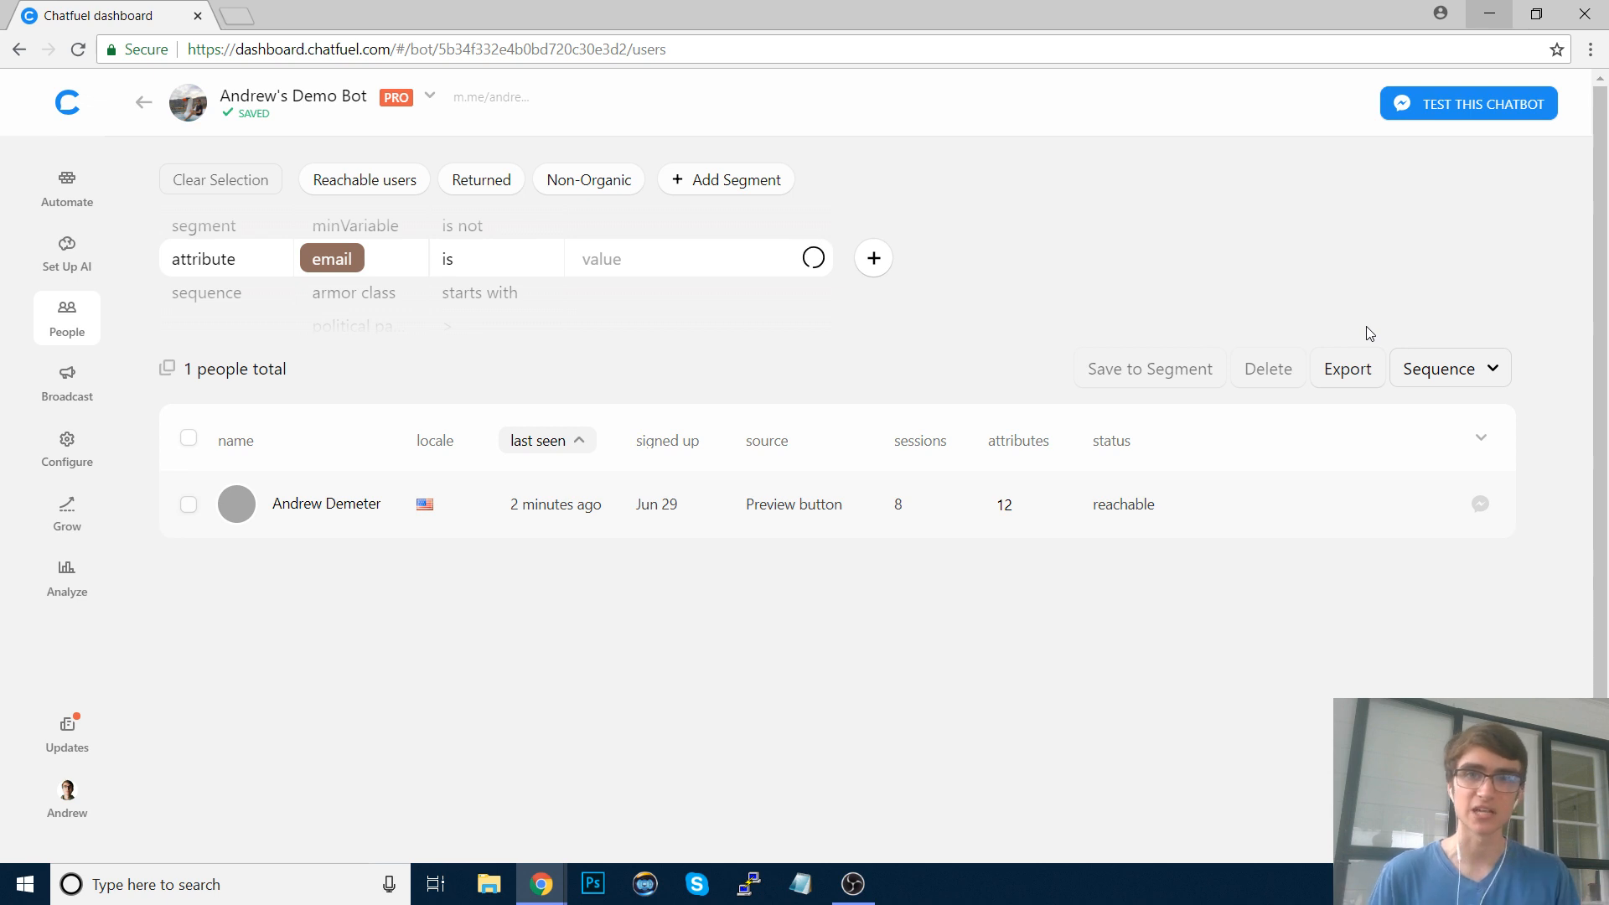
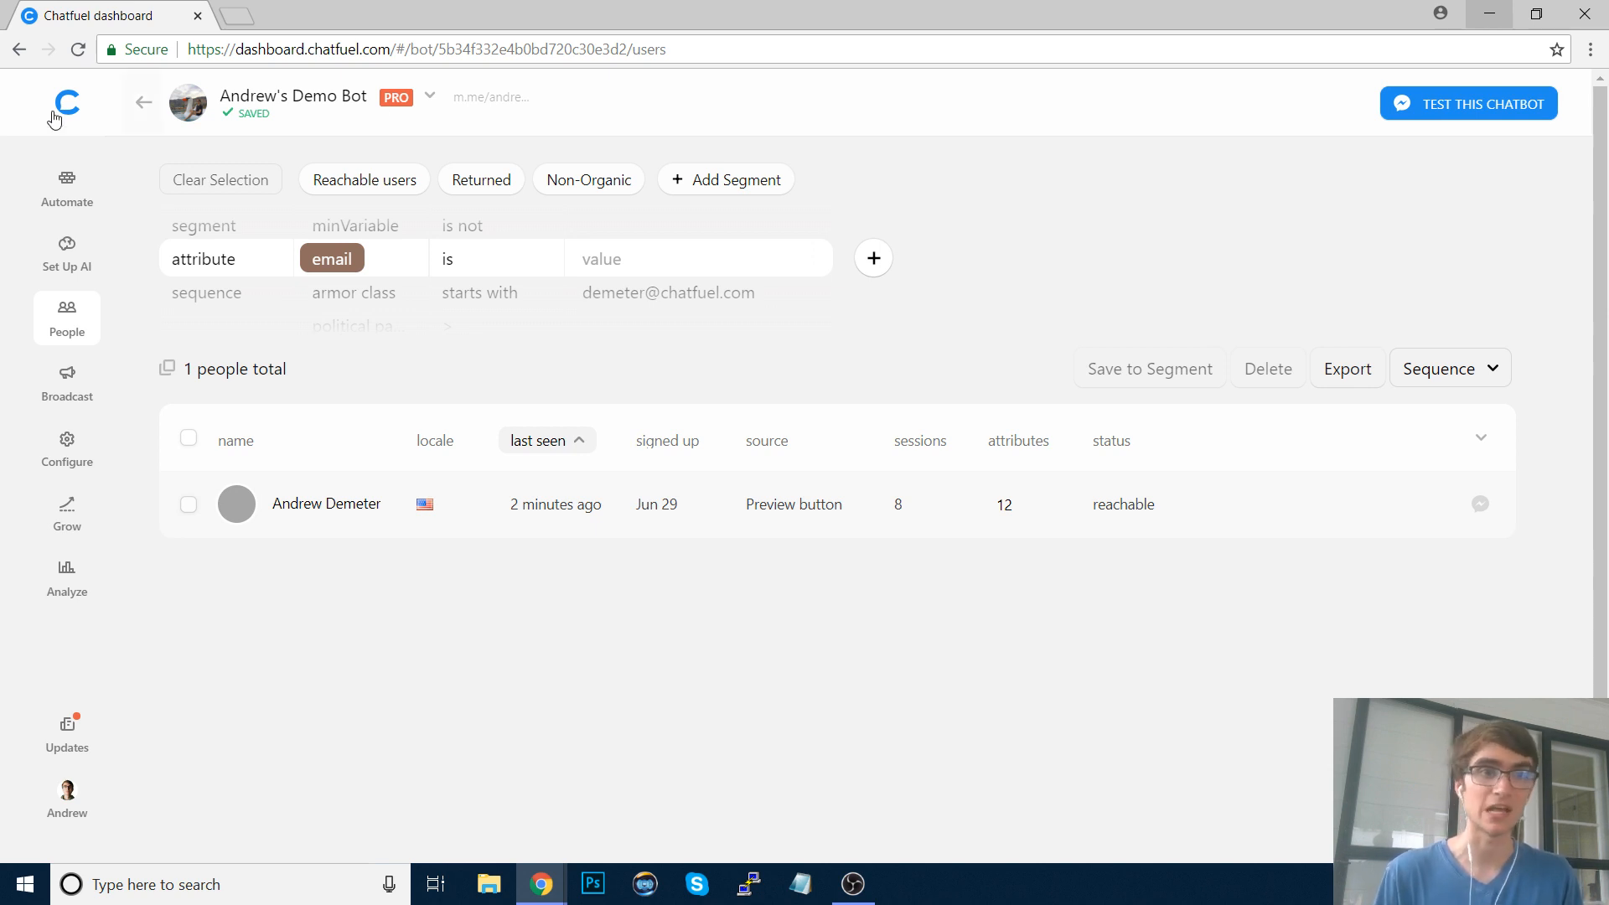
left_click(66, 186)
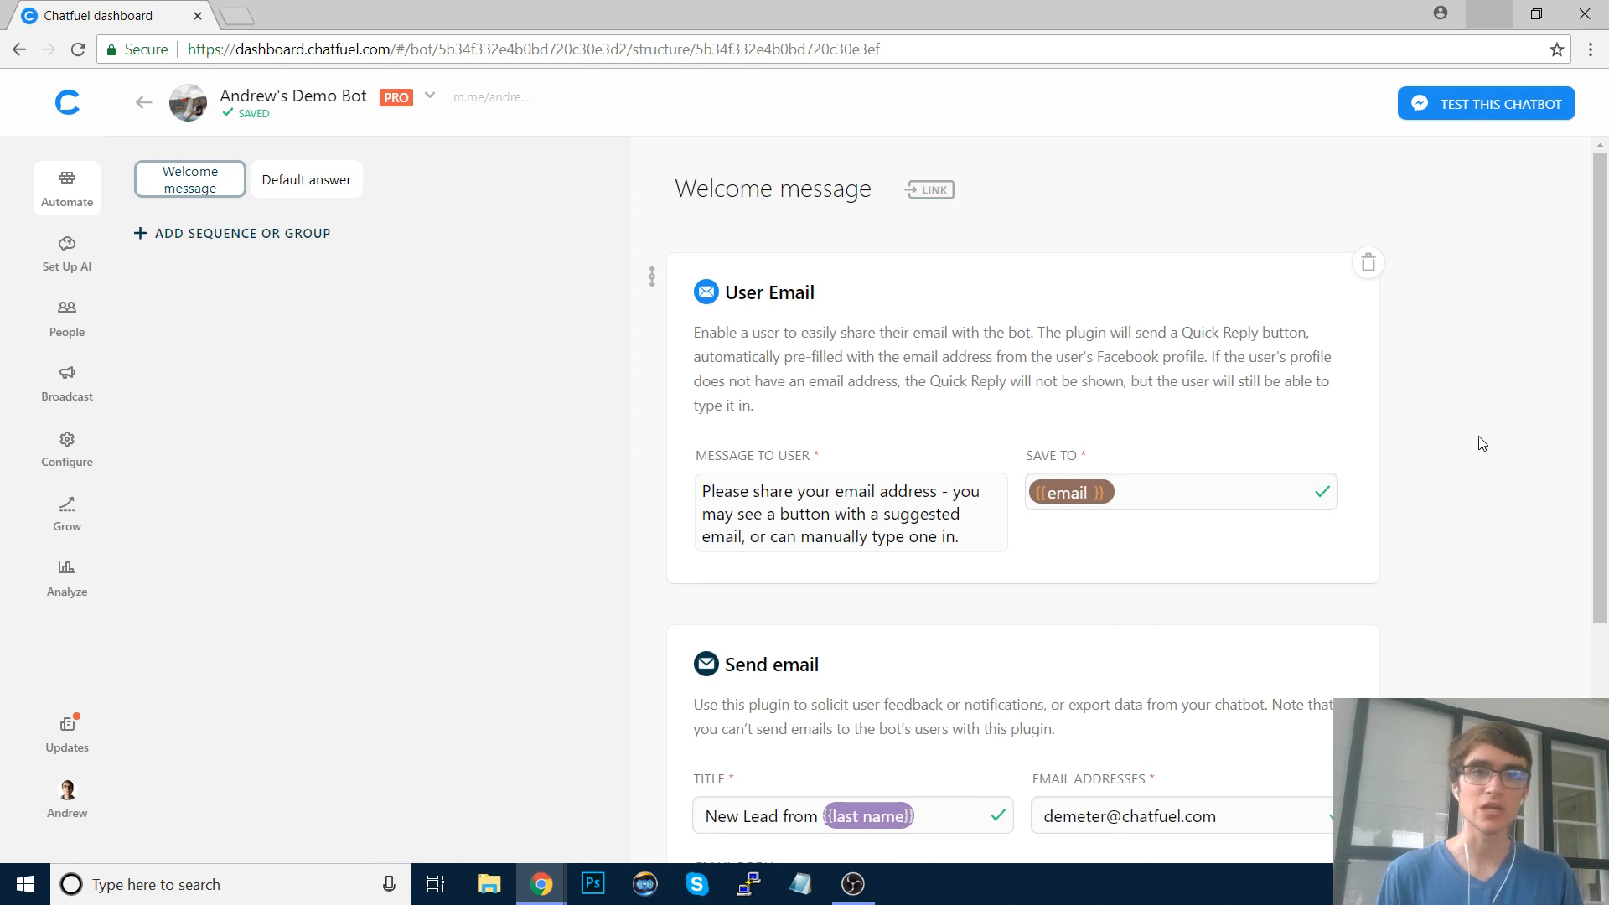
mouse_move(1488, 450)
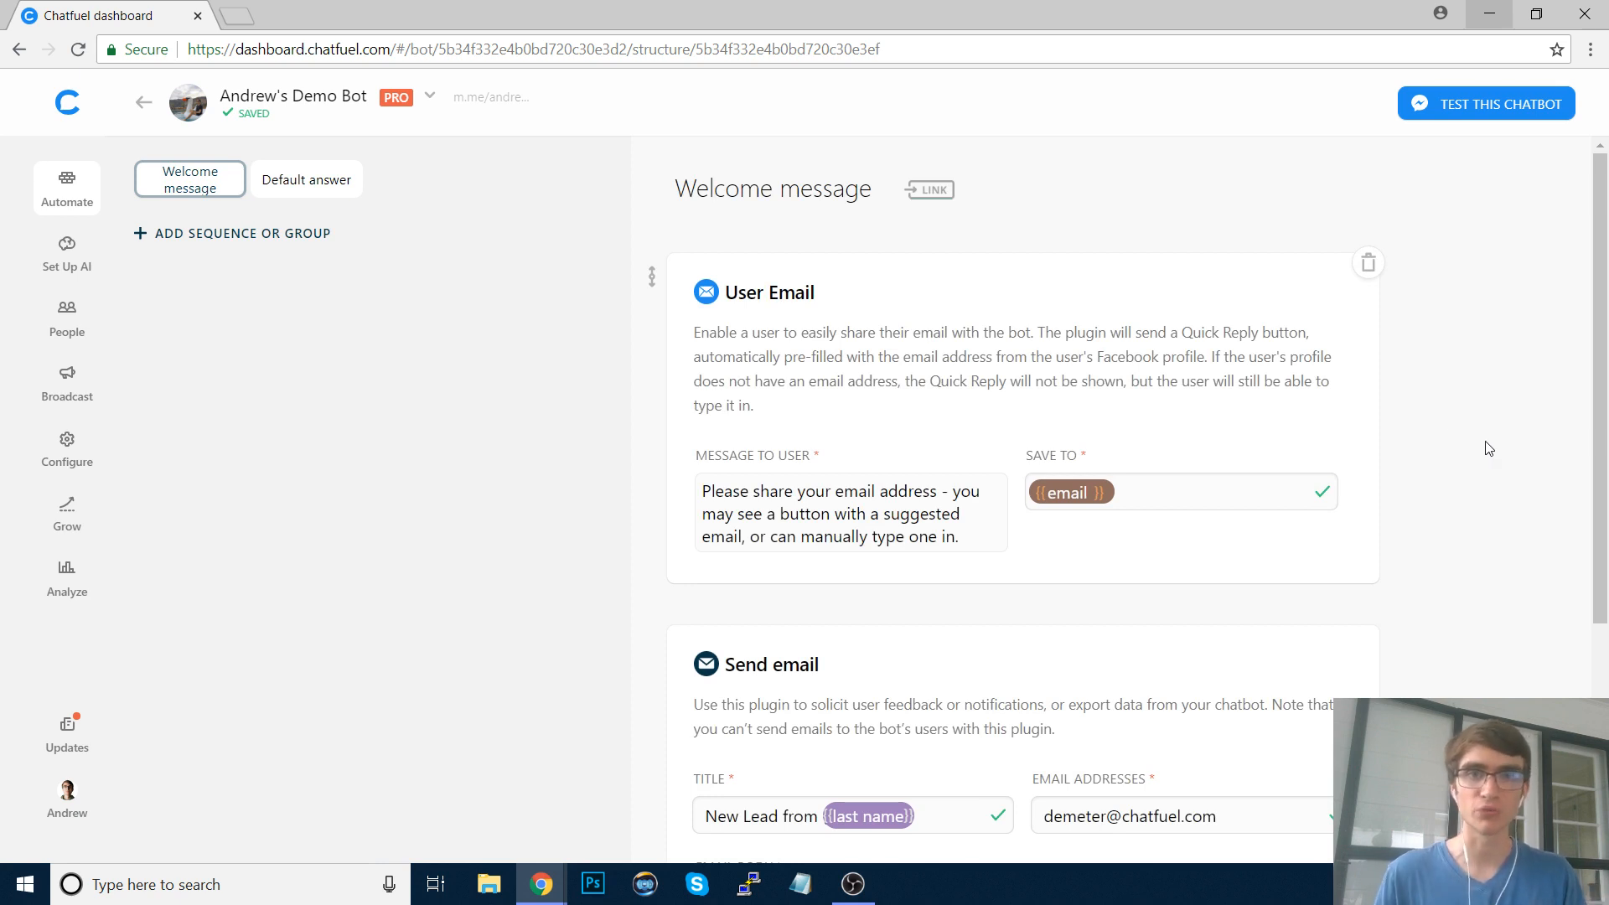